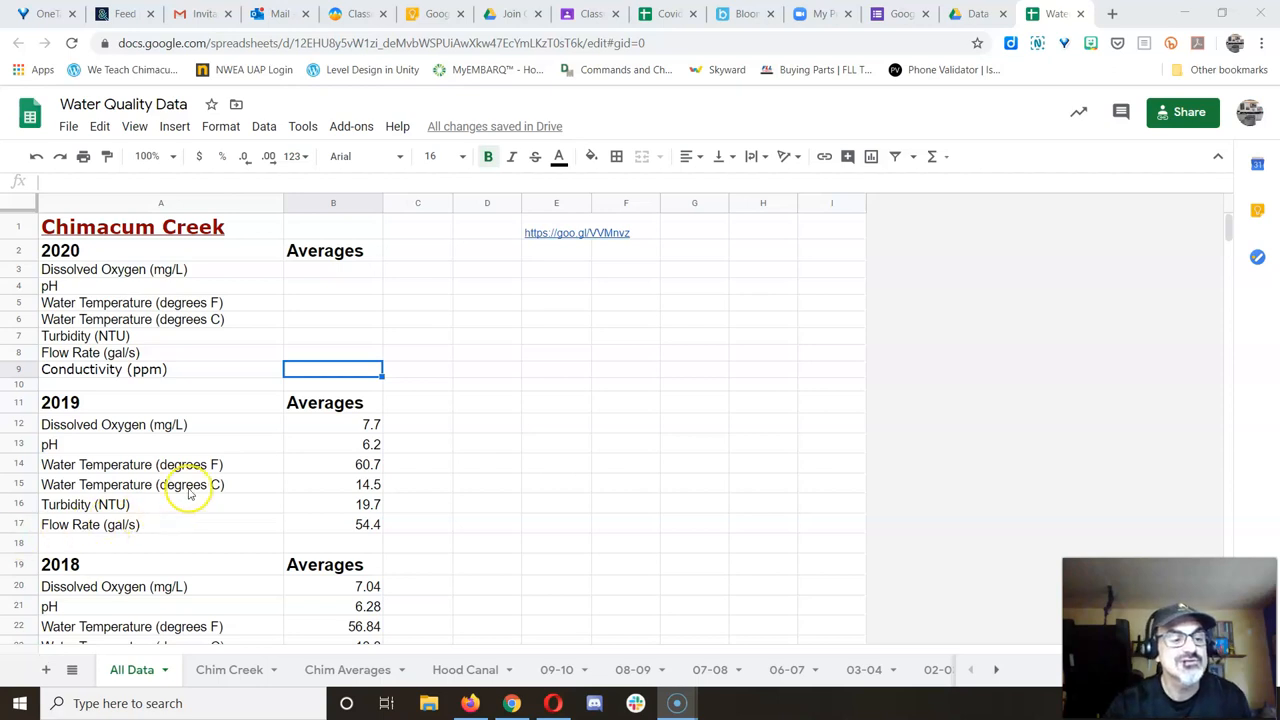
Enter 16.6 turbidity in B7 and 91.7 conductivity in B9, setting B9 to font size 12
{"action": "scroll", "scroll_direction": "down", "scroll_amount": 3}
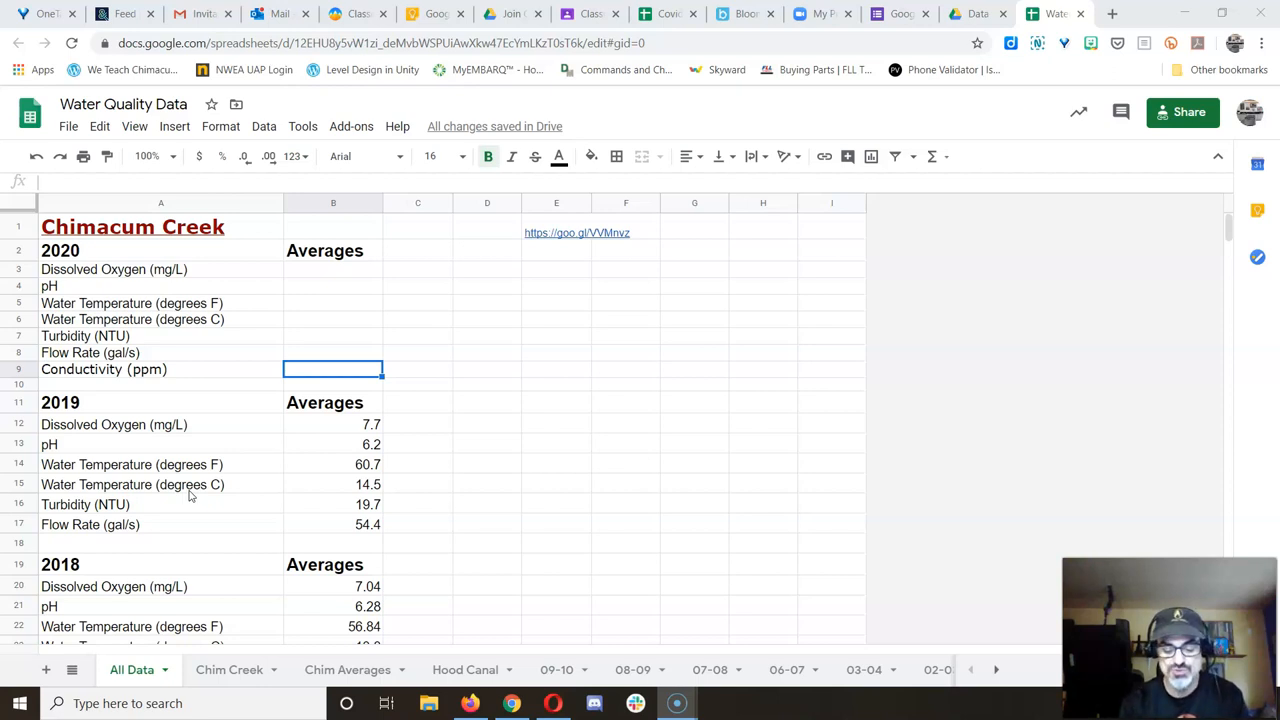
{"action": "mouse_move", "coordinate": [184, 492]}
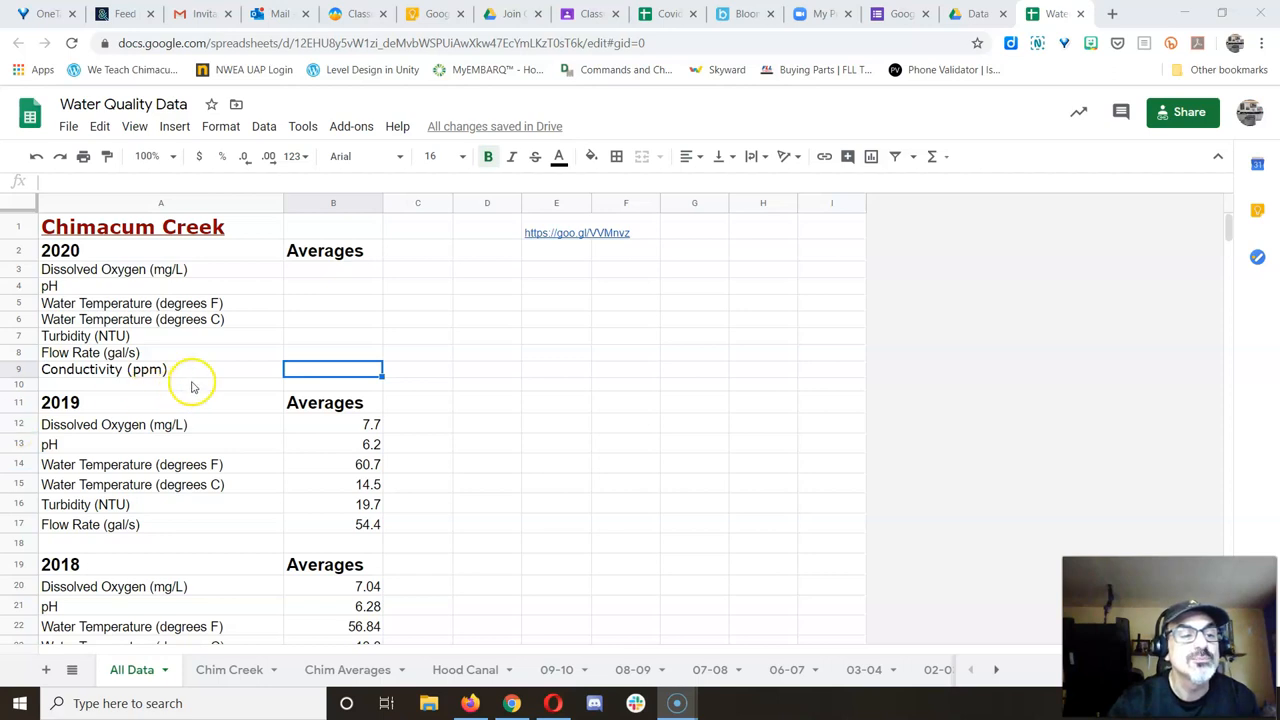
{"action": "type", "text": "16.6"}
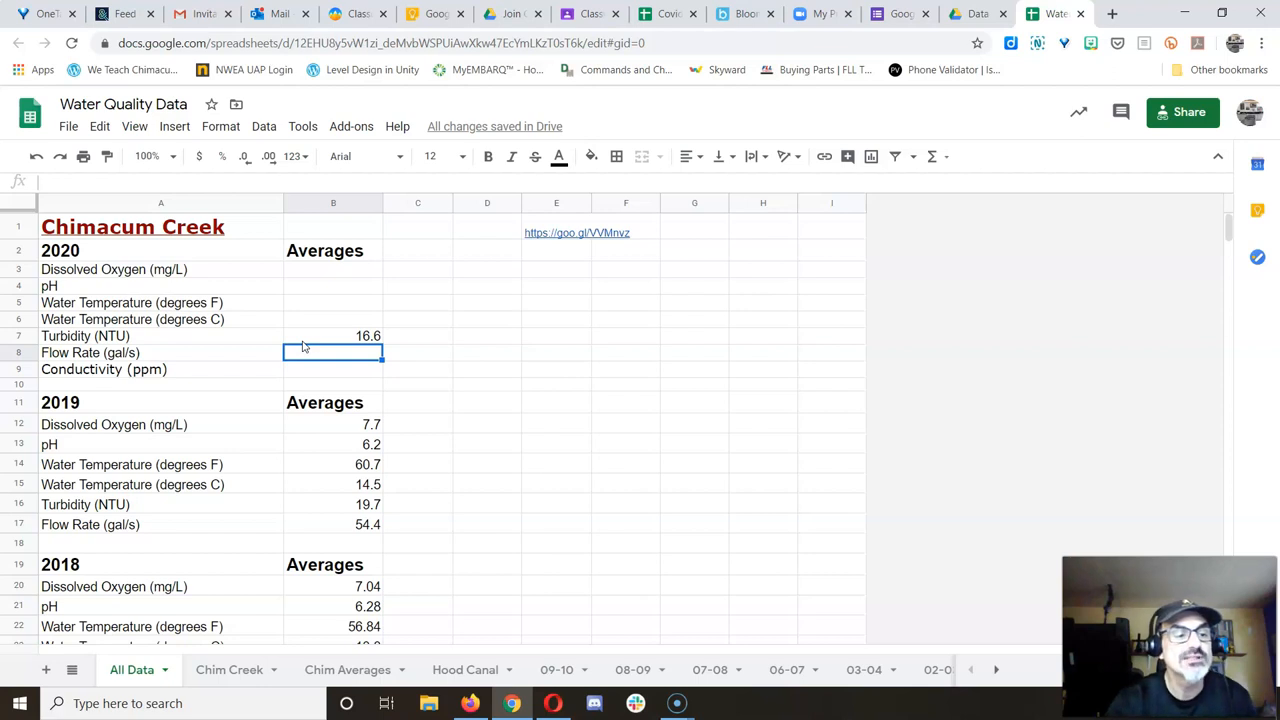
{"action": "type", "text": "91.7"}
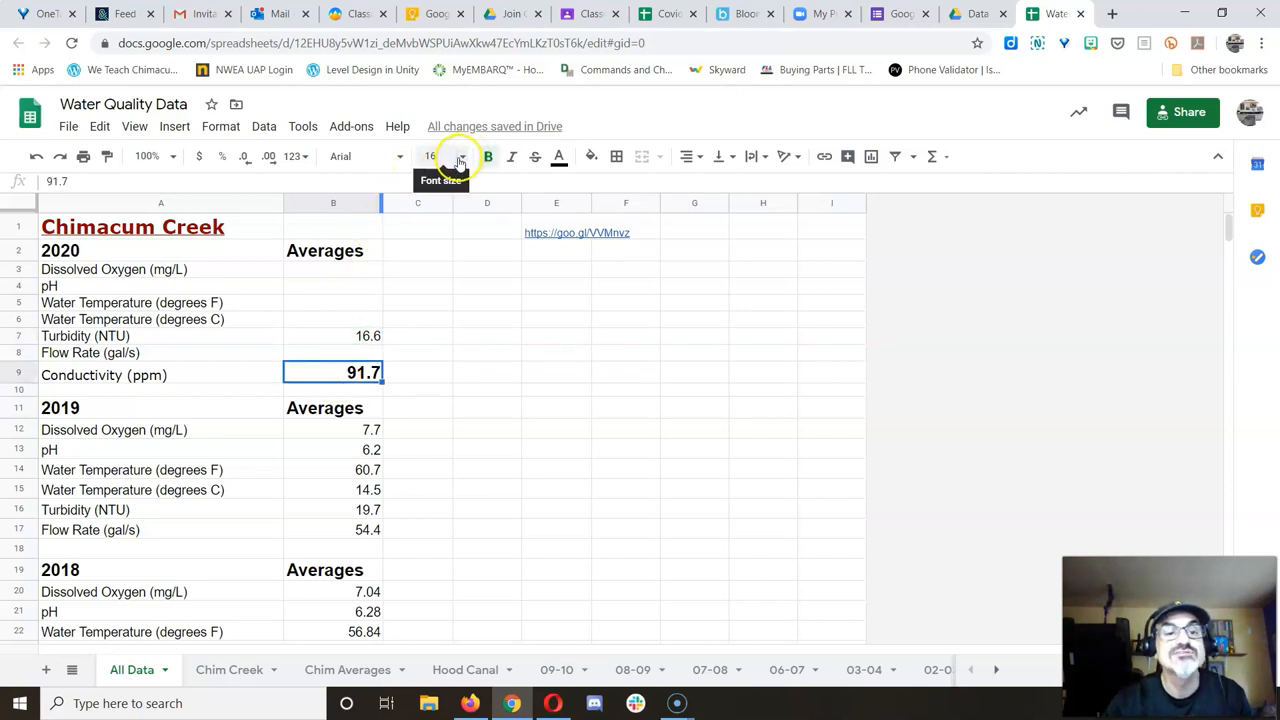
{"action": "left_click", "coordinate": [459, 156]}
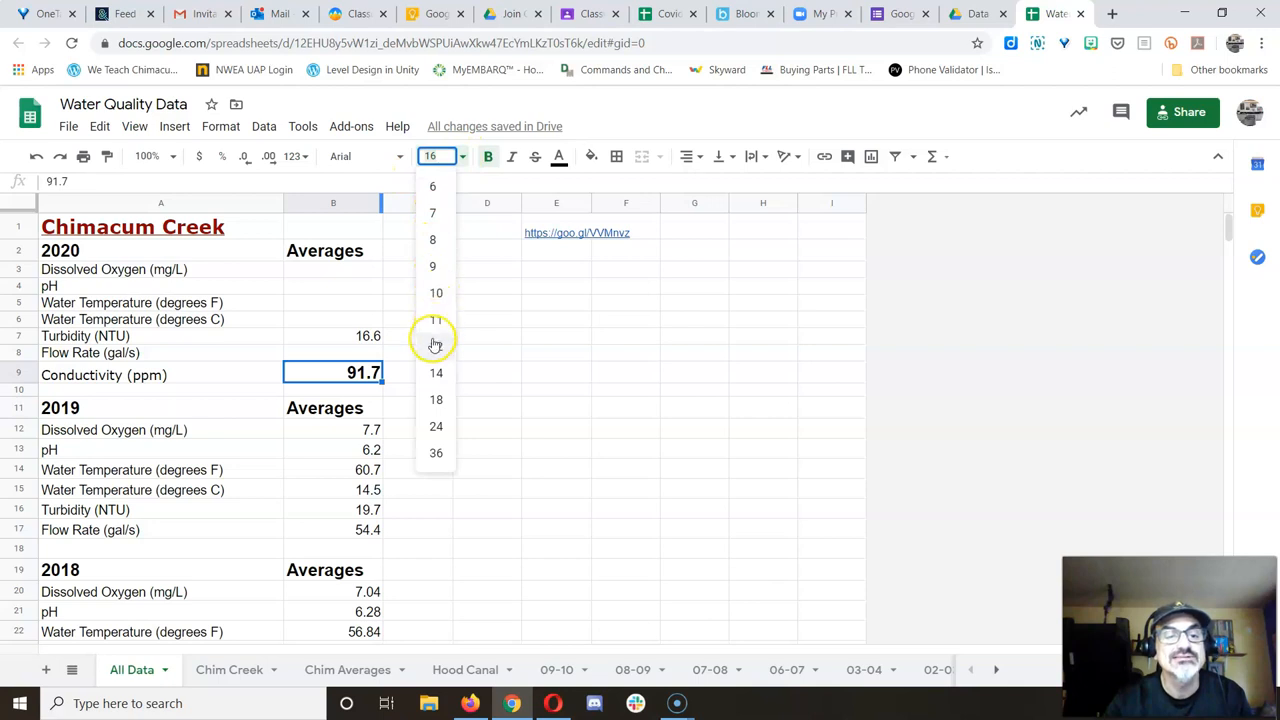
{"action": "left_click", "coordinate": [436, 333]}
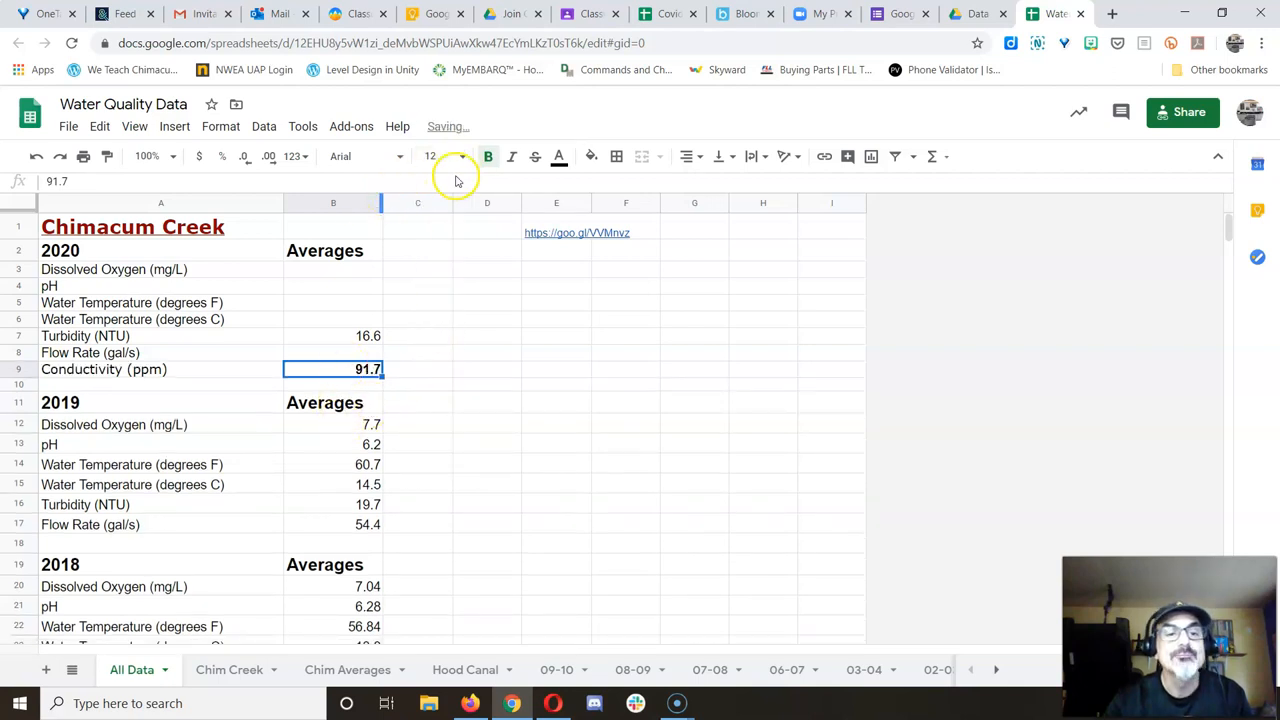
{"action": "scroll", "scroll_direction": "down", "scroll_amount": 3}
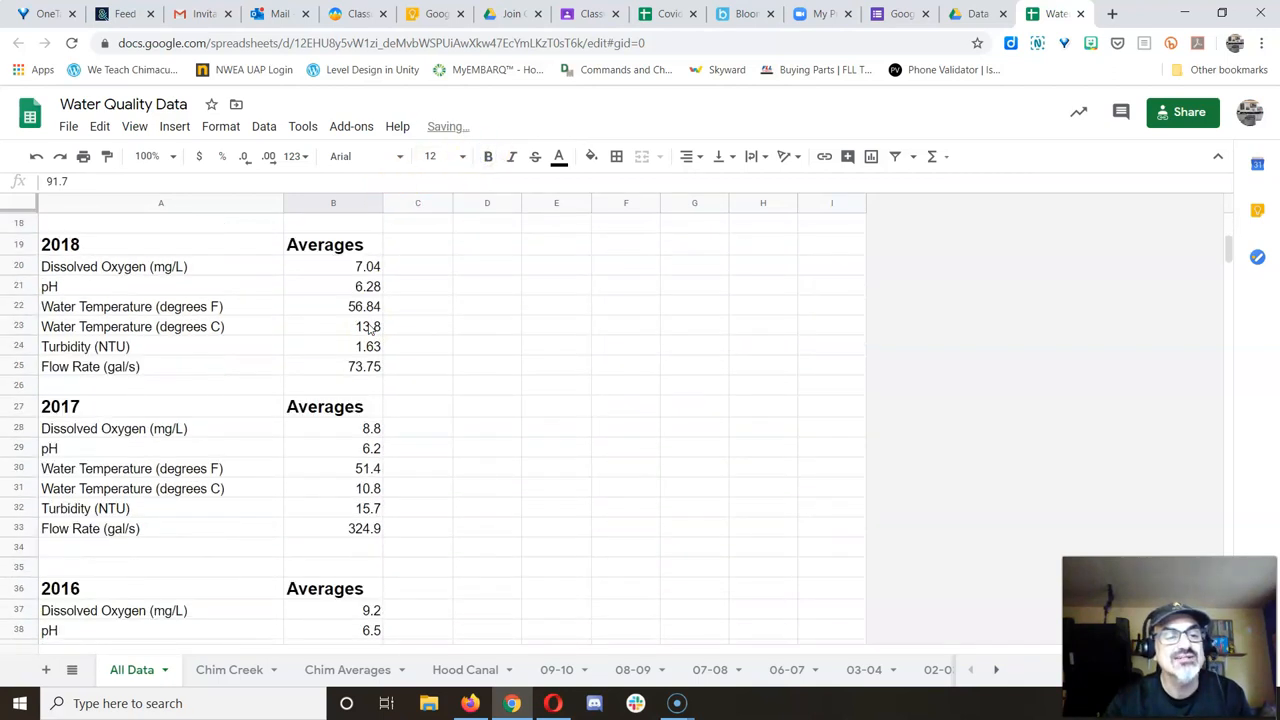
{"action": "scroll", "scroll_direction": "down", "scroll_amount": 3}
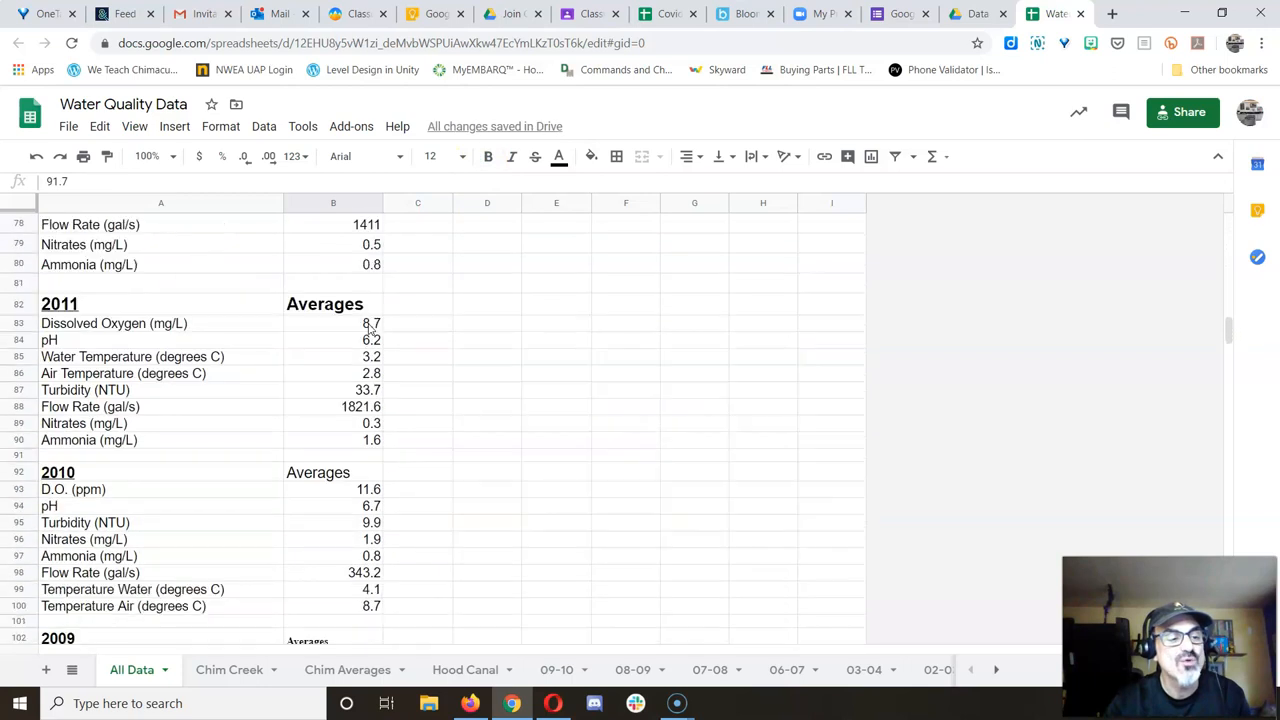
{"action": "scroll", "scroll_direction": "down", "scroll_amount": 3}
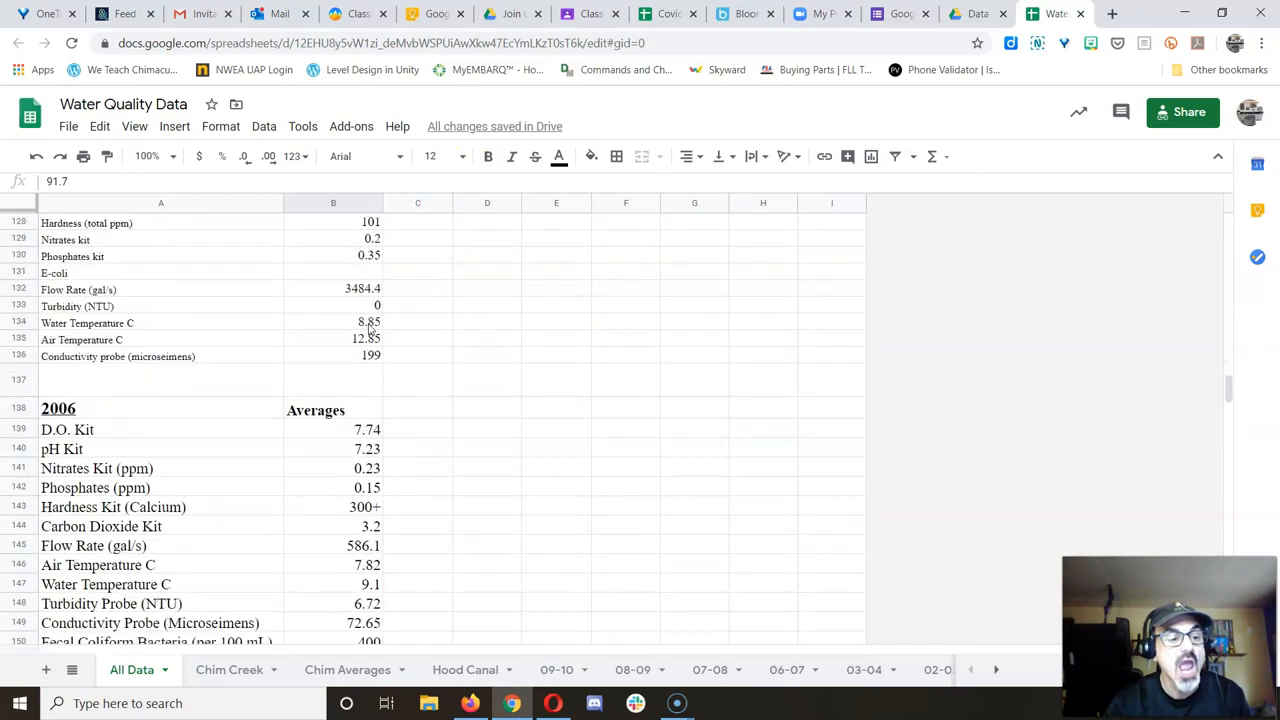
{"action": "scroll", "scroll_direction": "down", "scroll_amount": 3}
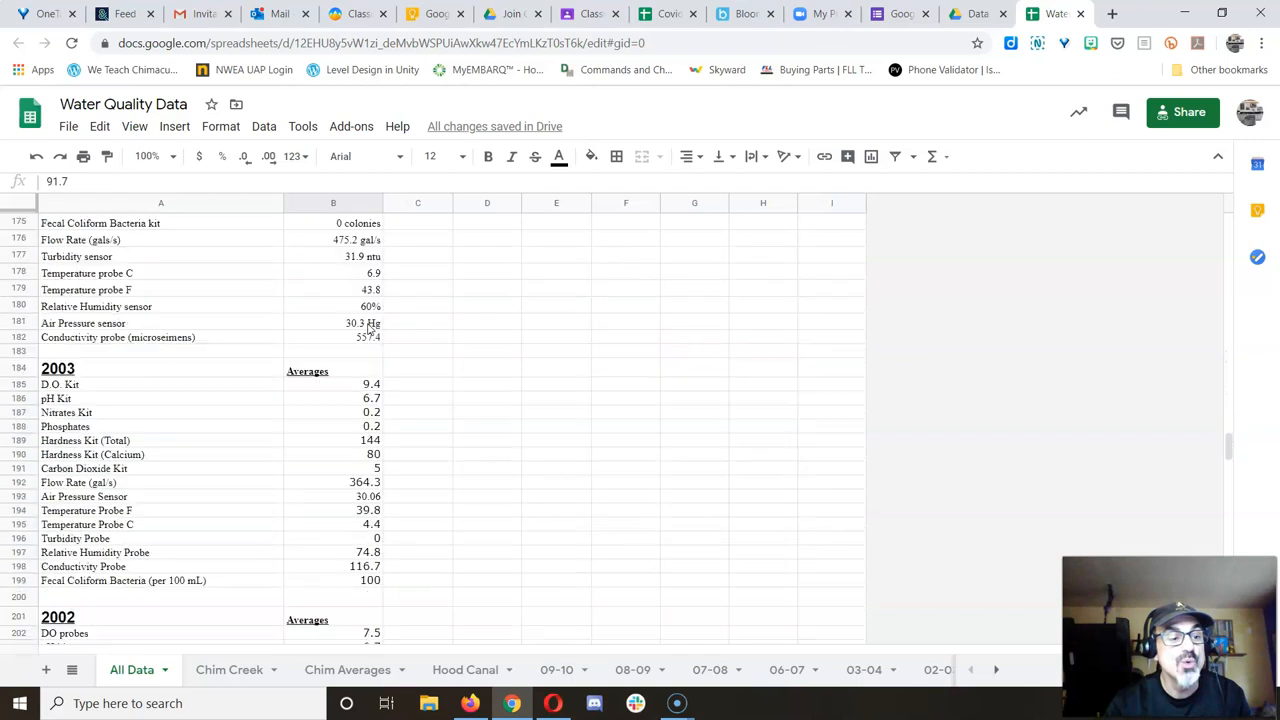
{"action": "scroll", "scroll_direction": "down", "scroll_amount": 3}
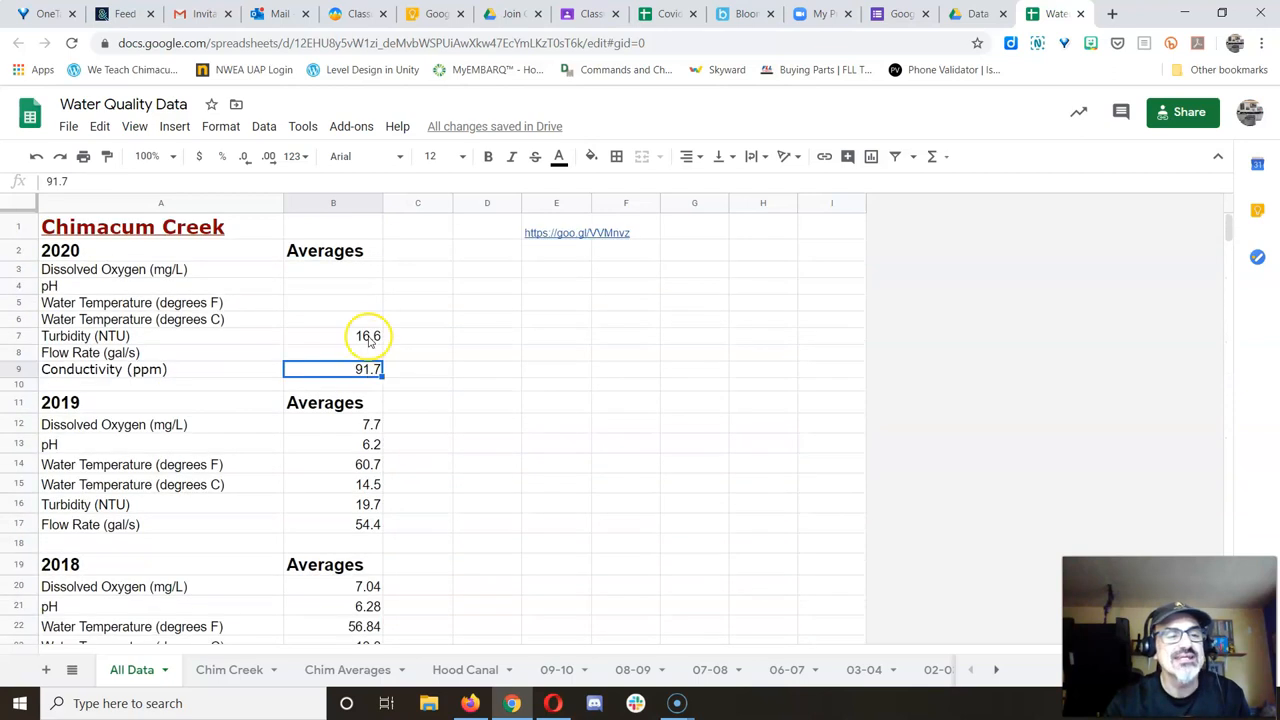
{"action": "mouse_move", "coordinate": [222, 294]}
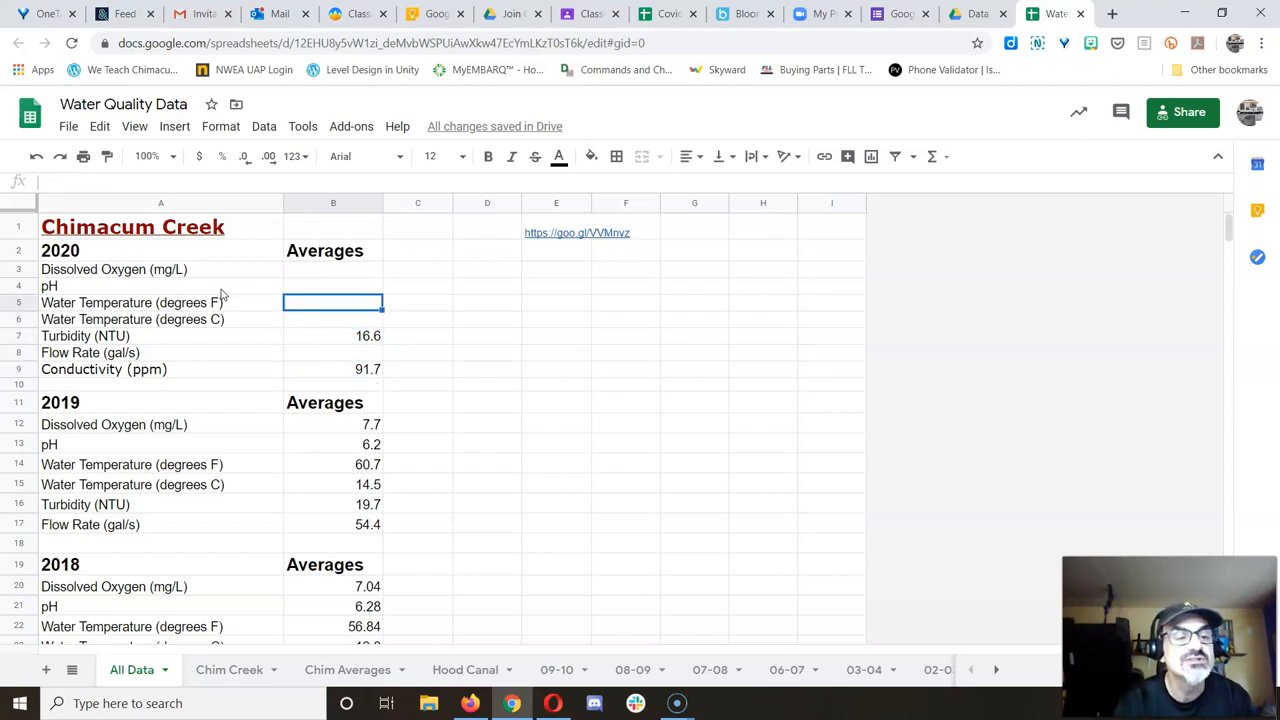
Enter 52.9 in B5 as the 2020 Fahrenheit temperature, then scroll through earlier years
{"action": "type", "text": "52.9"}
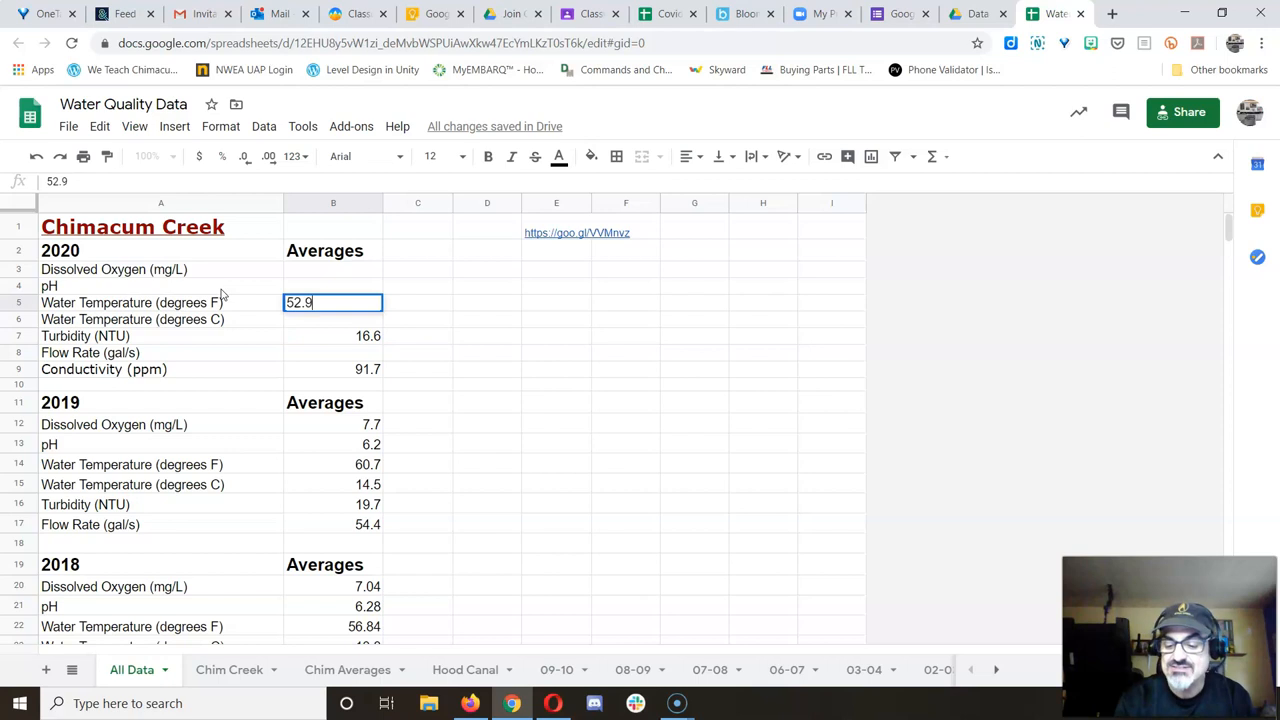
{"action": "key", "text": "enter"}
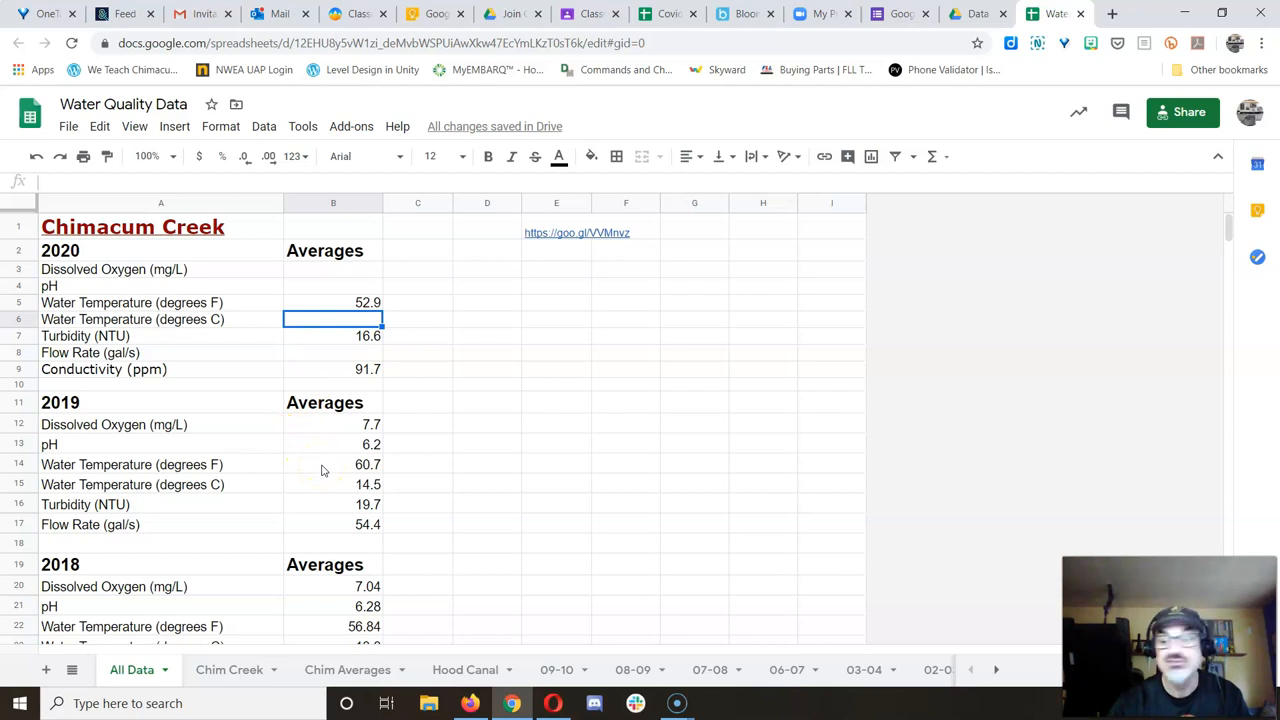
{"action": "scroll", "scroll_direction": "down", "scroll_amount": 3}
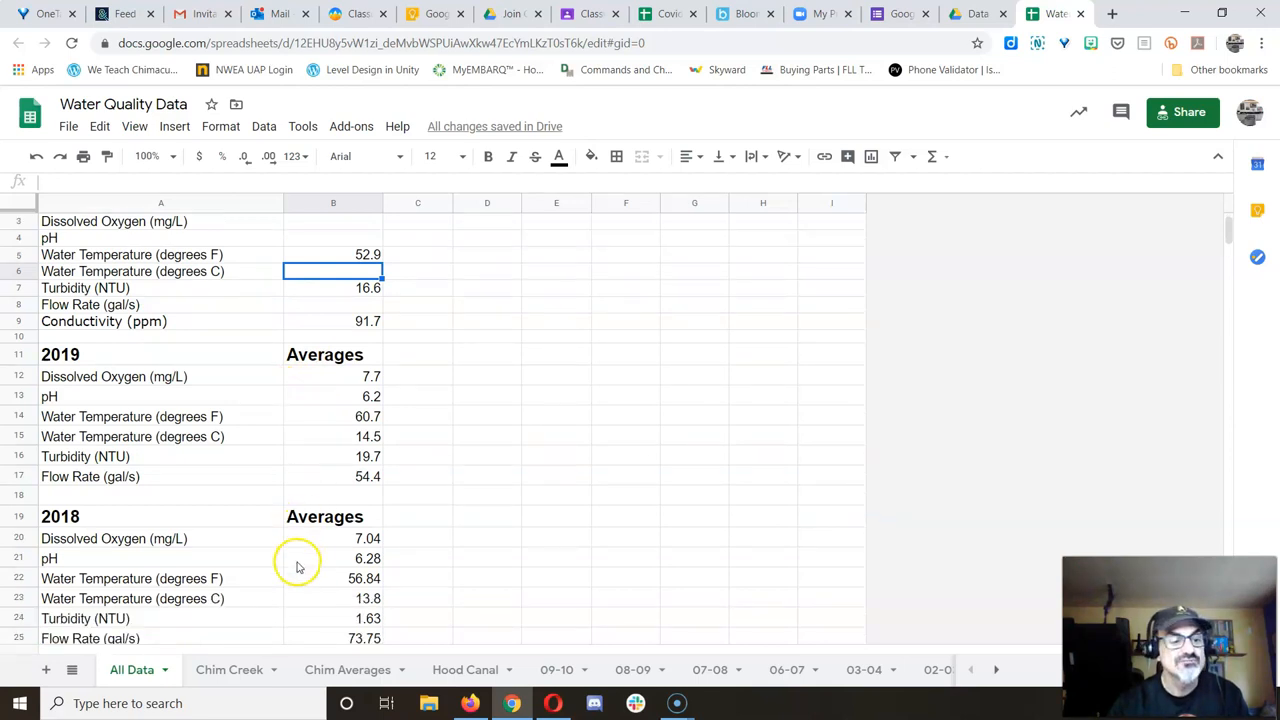
{"action": "scroll", "scroll_direction": "down", "scroll_amount": 3}
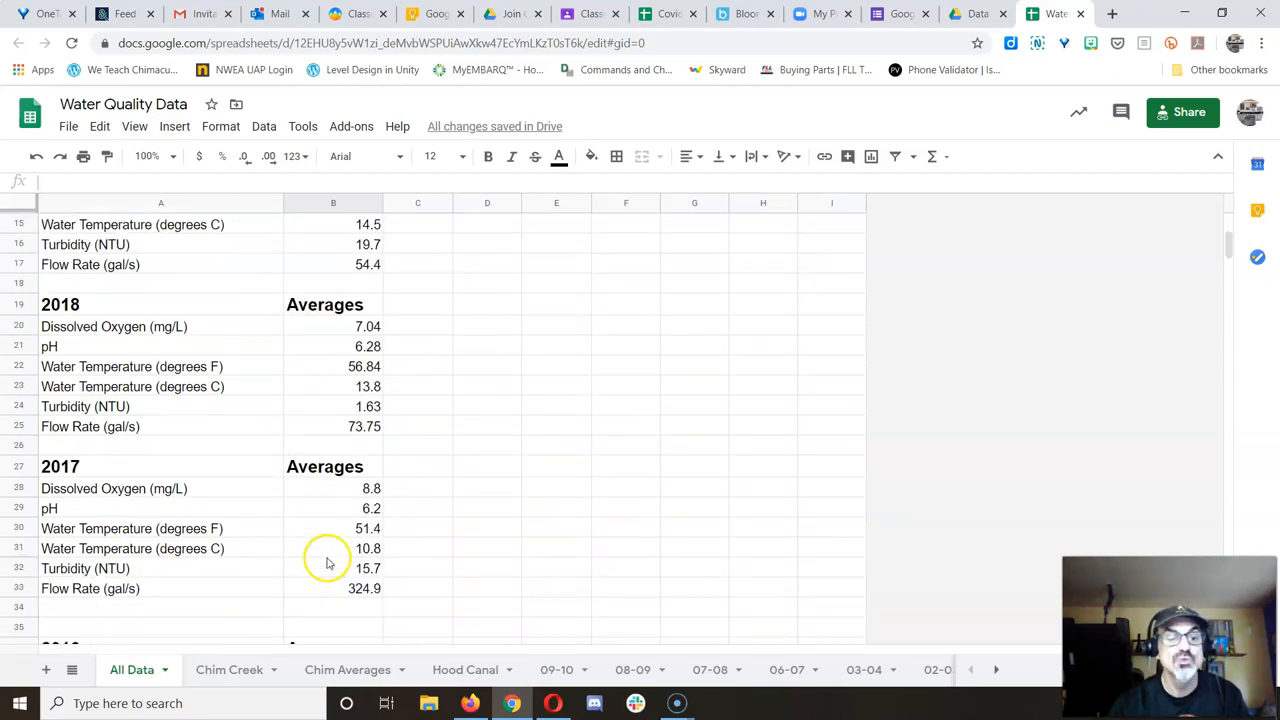
{"action": "scroll", "scroll_direction": "down", "scroll_amount": 3}
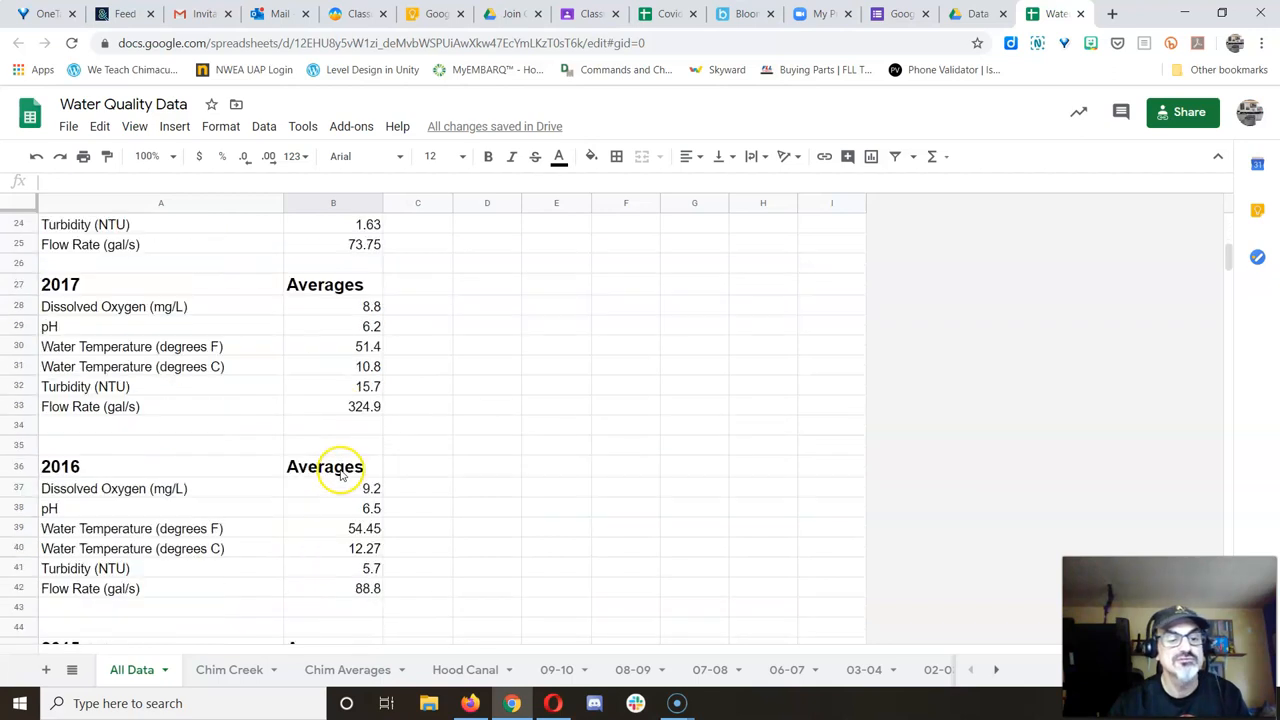
{"action": "scroll", "scroll_direction": "down", "scroll_amount": 3}
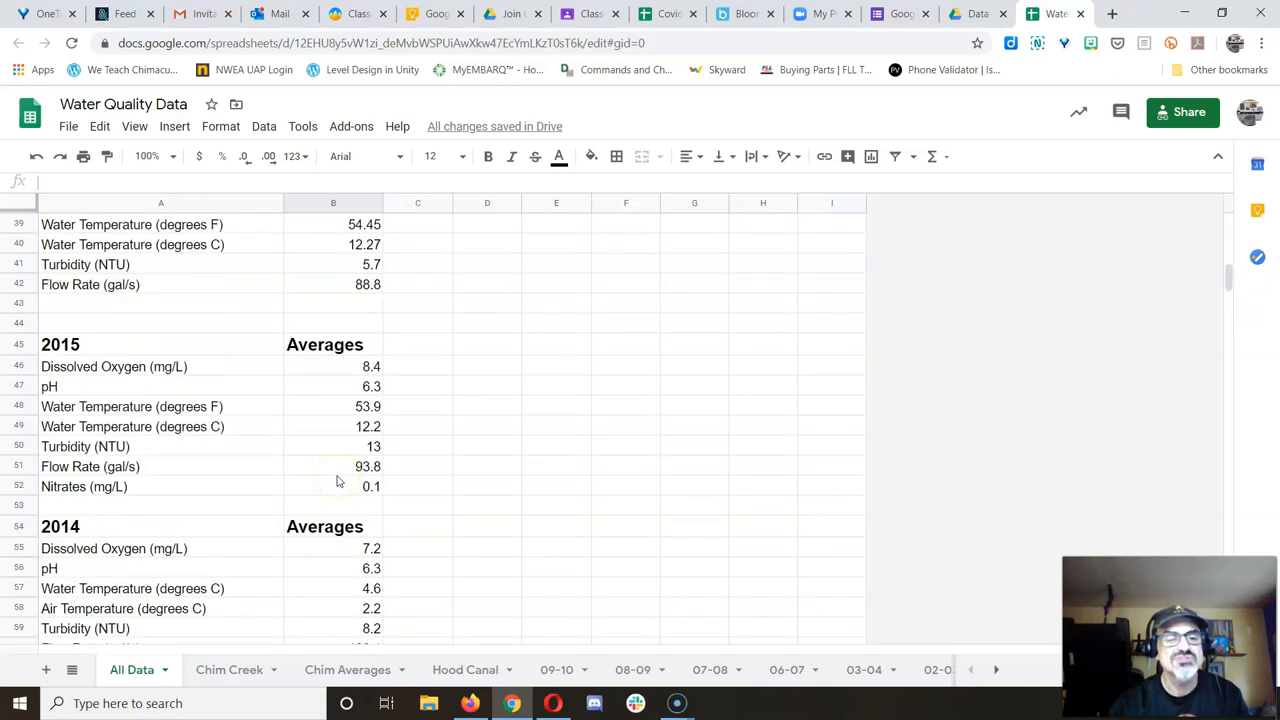
{"action": "scroll", "scroll_direction": "down", "scroll_amount": 3}
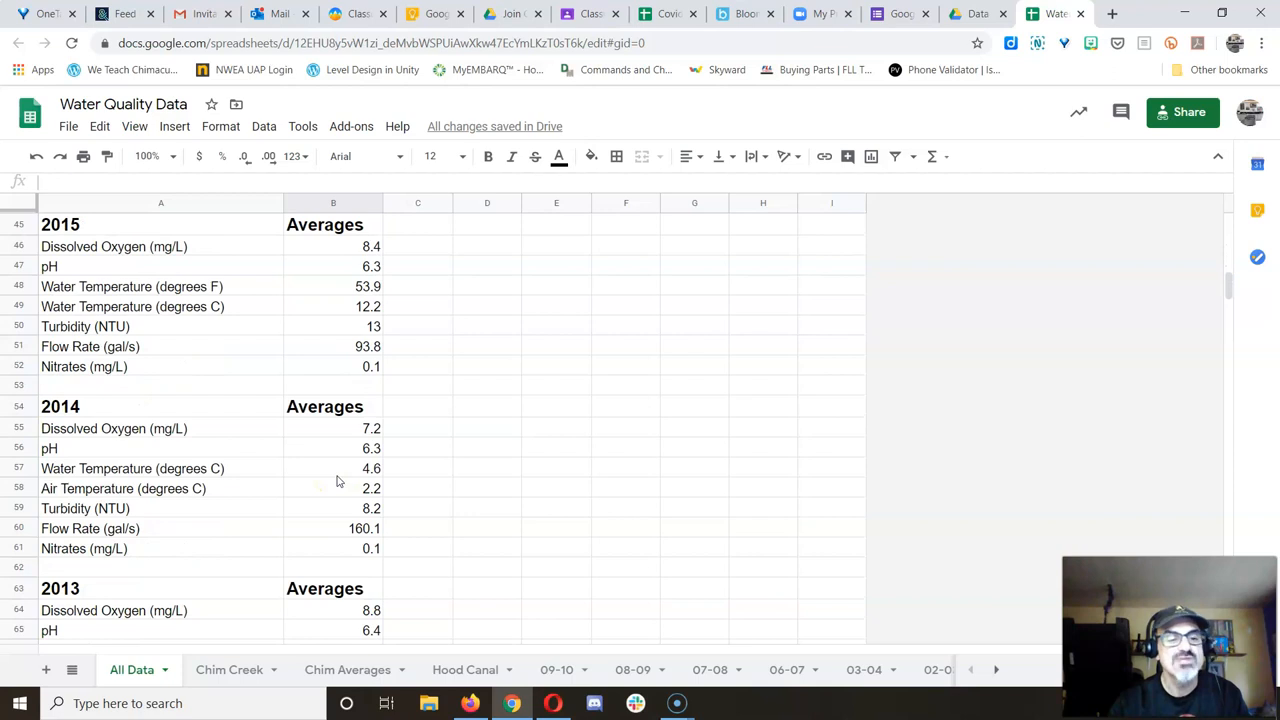
{"action": "scroll", "scroll_direction": "down", "scroll_amount": 3}
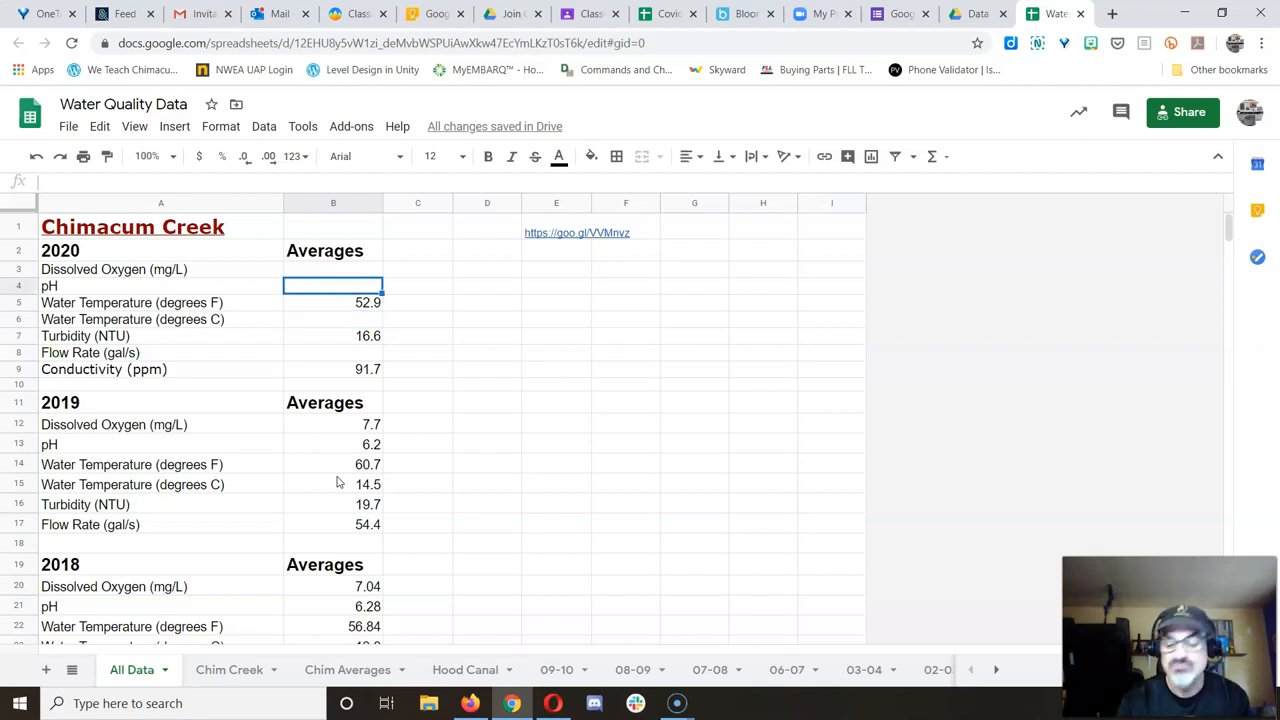
{"action": "type", "text": "5.7"}
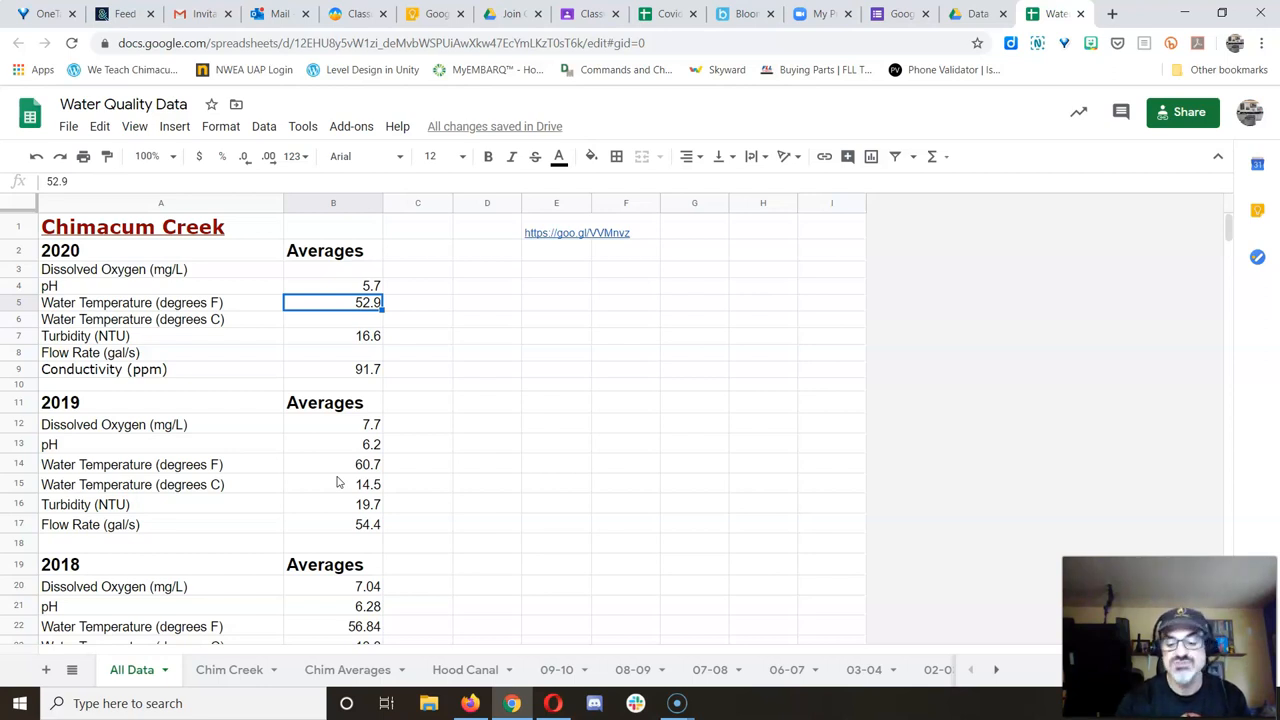
{"action": "key", "text": "Delete"}
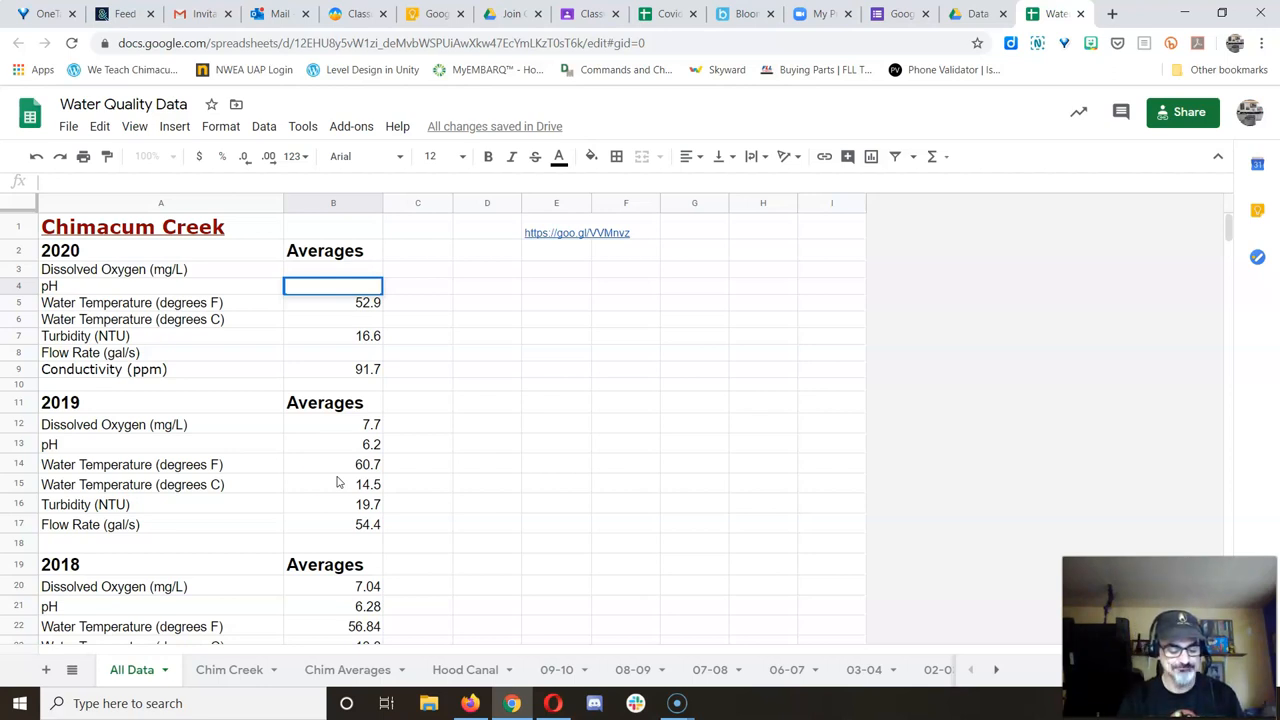
{"action": "mouse_move", "coordinate": [337, 477]}
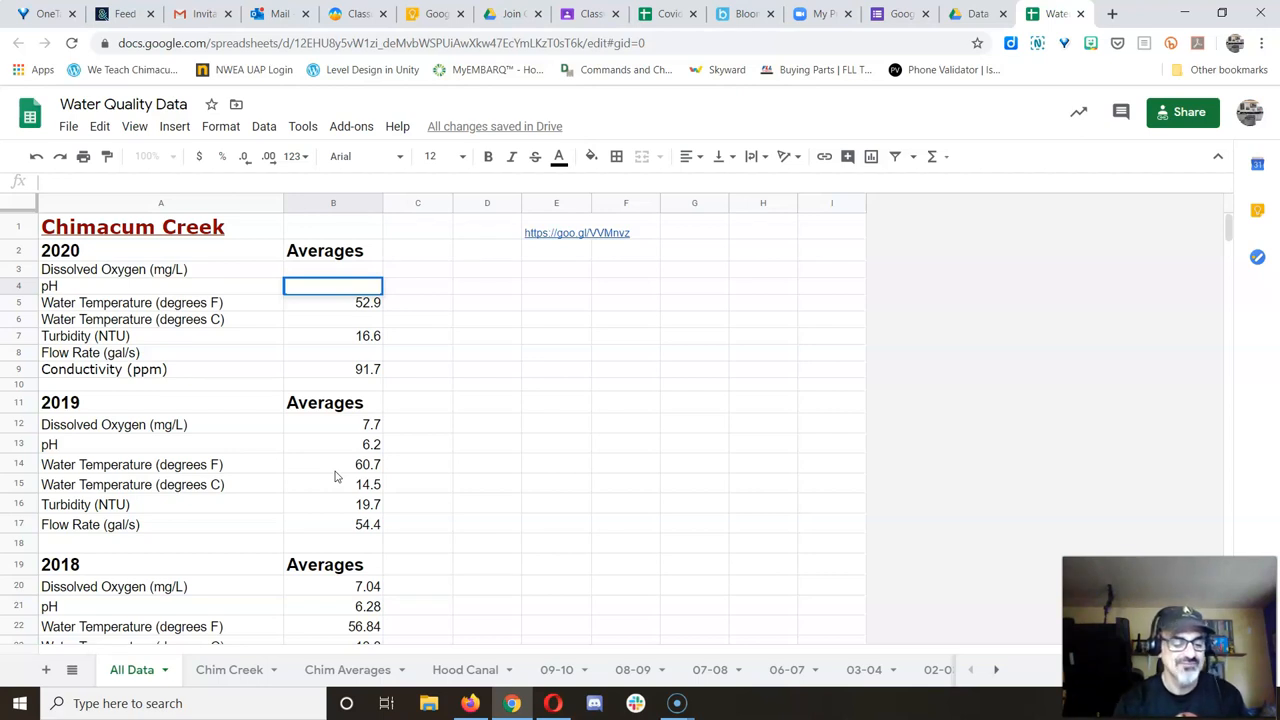
{"action": "mouse_move", "coordinate": [363, 265]}
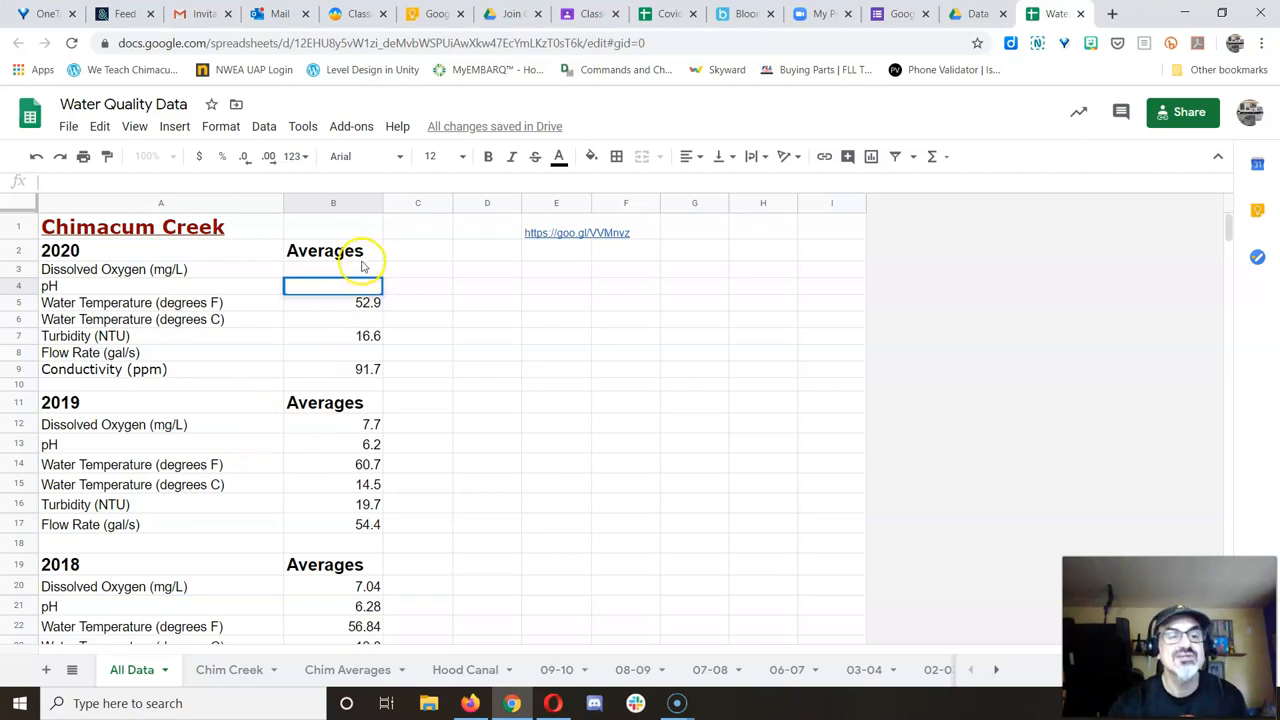
Put 8.96 into B3 as the 2020 dissolved oxygen average
{"action": "type", "text": "8.96"}
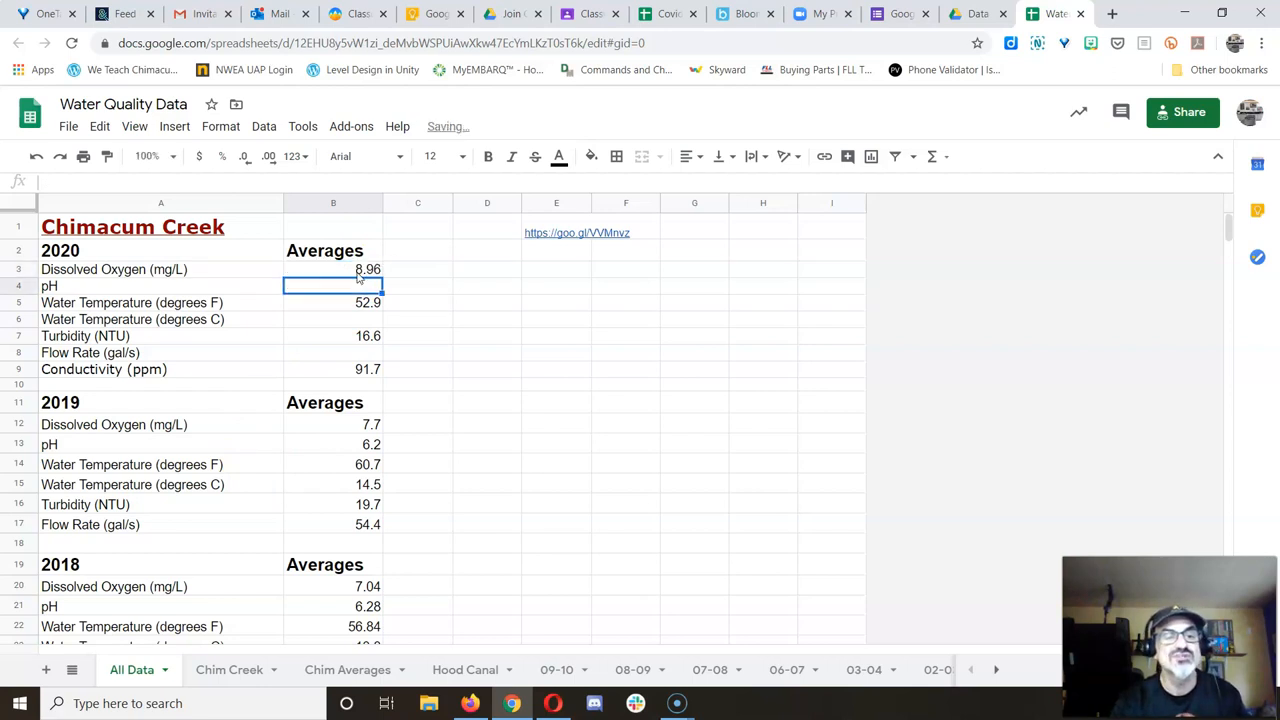
{"action": "left_click", "coordinate": [333, 424]}
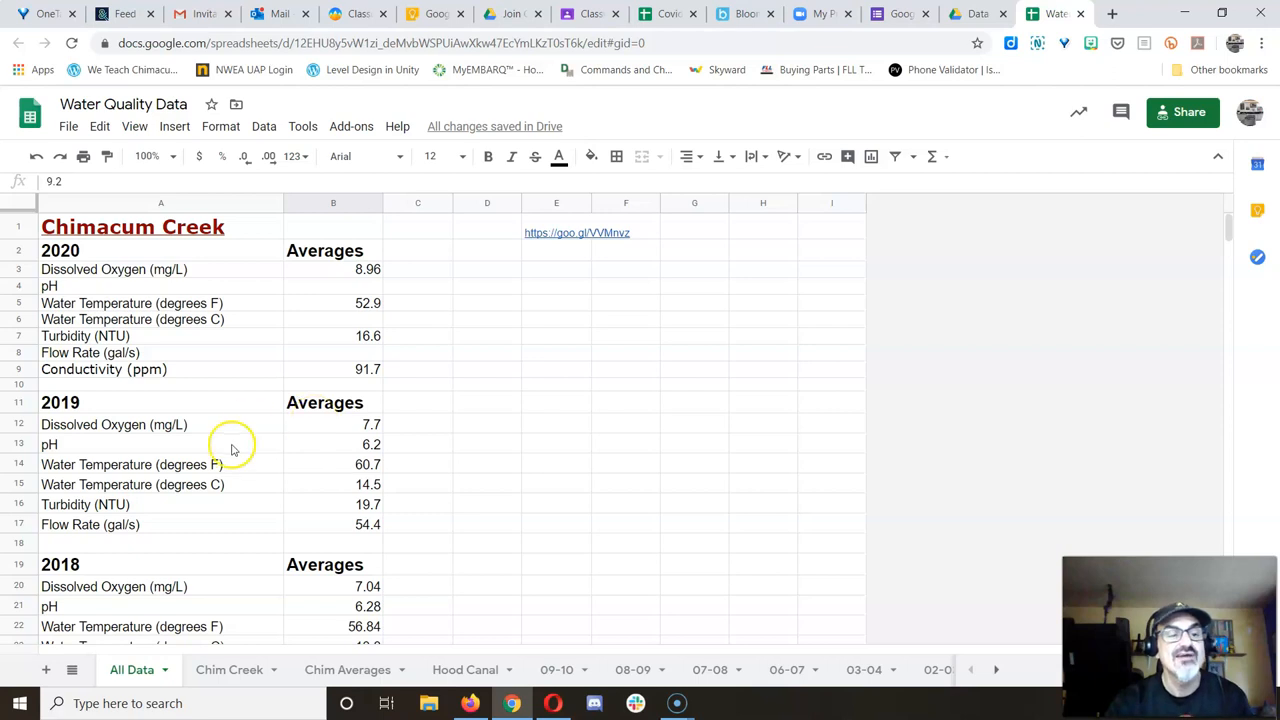
{"action": "mouse_move", "coordinate": [321, 297]}
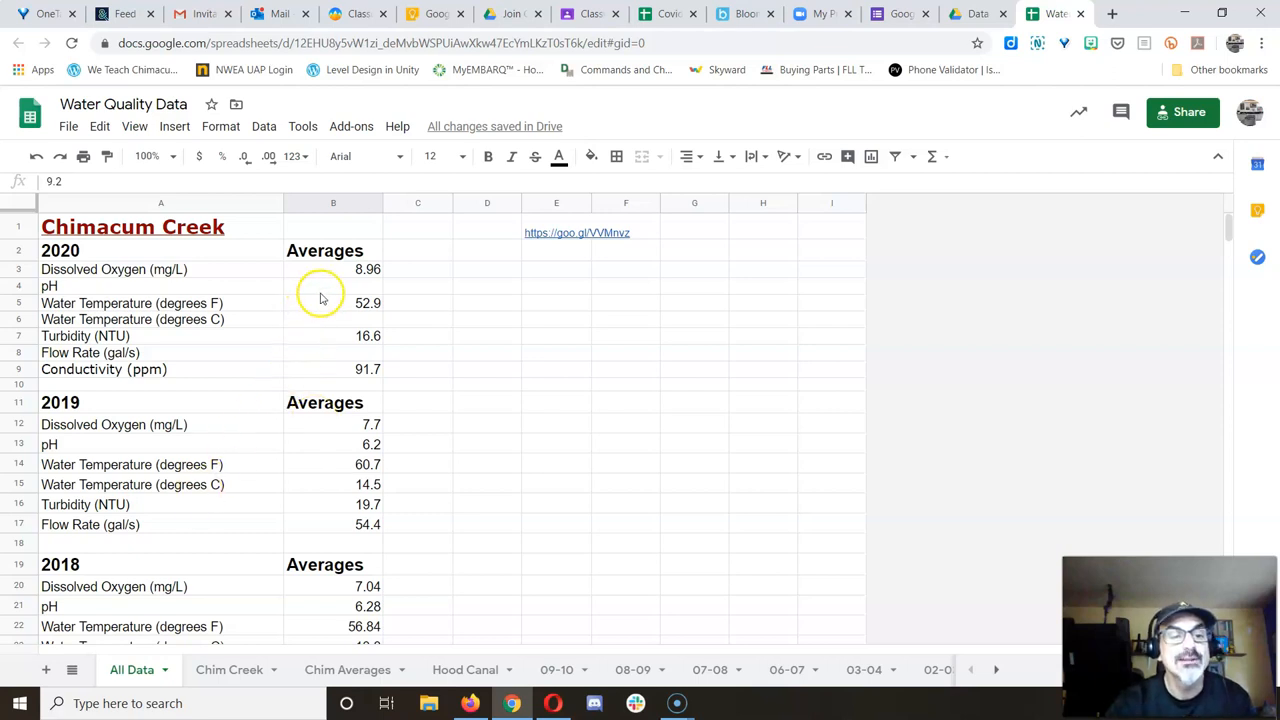
Enter 6.1 in cell B4 for the 2020 pH
{"action": "type", "text": "6.1"}
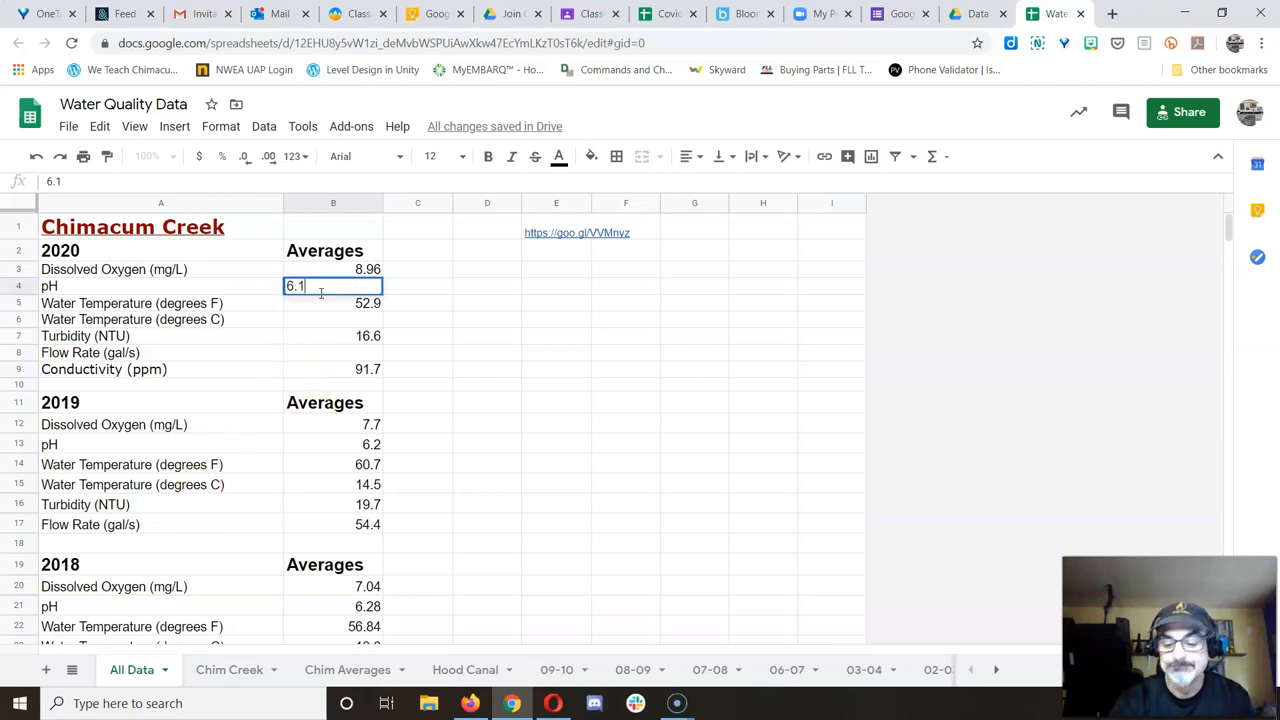
{"action": "key", "text": "enter"}
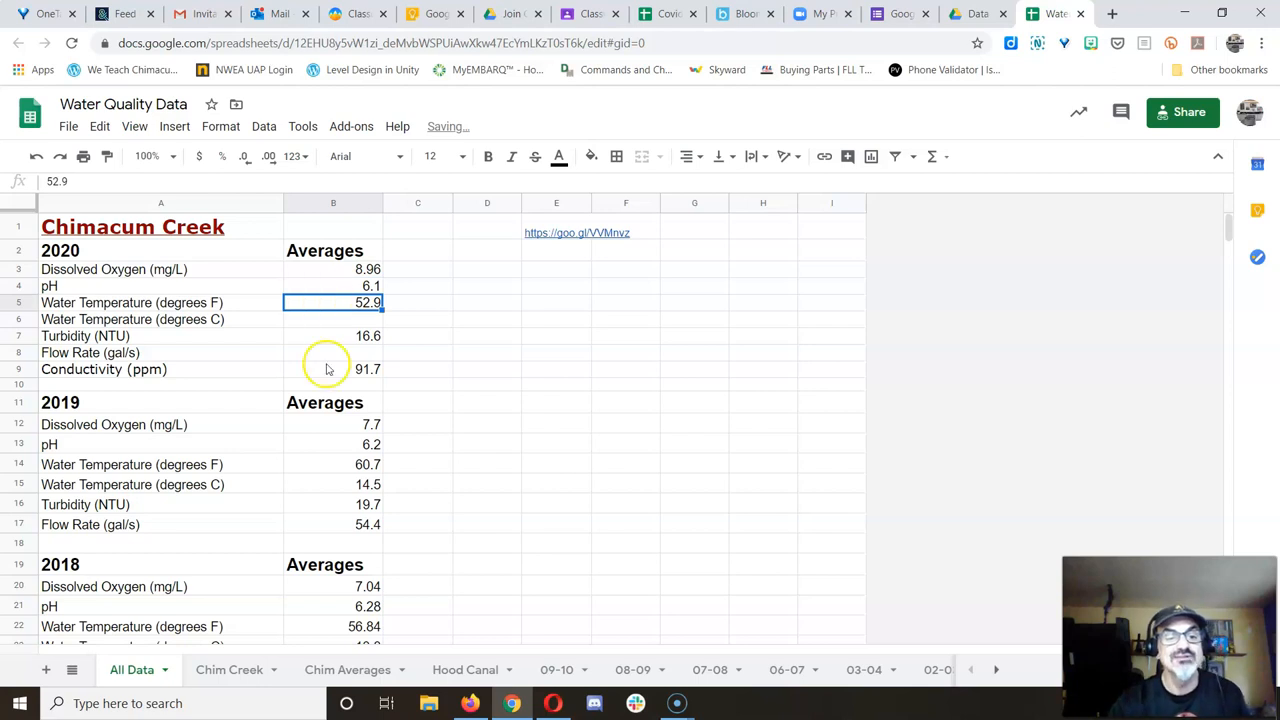
{"action": "mouse_move", "coordinate": [338, 606]}
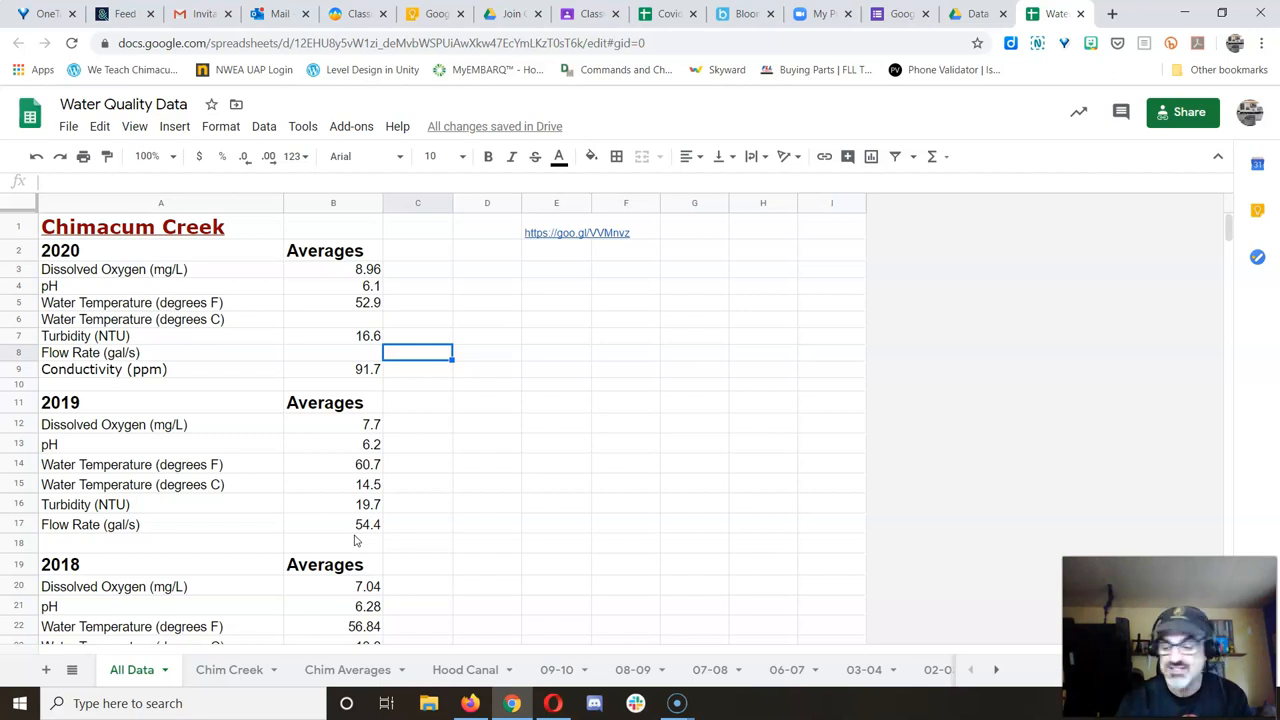
Enter .546 in C8 as a working flow reading
{"action": "type", "text": ".546"}
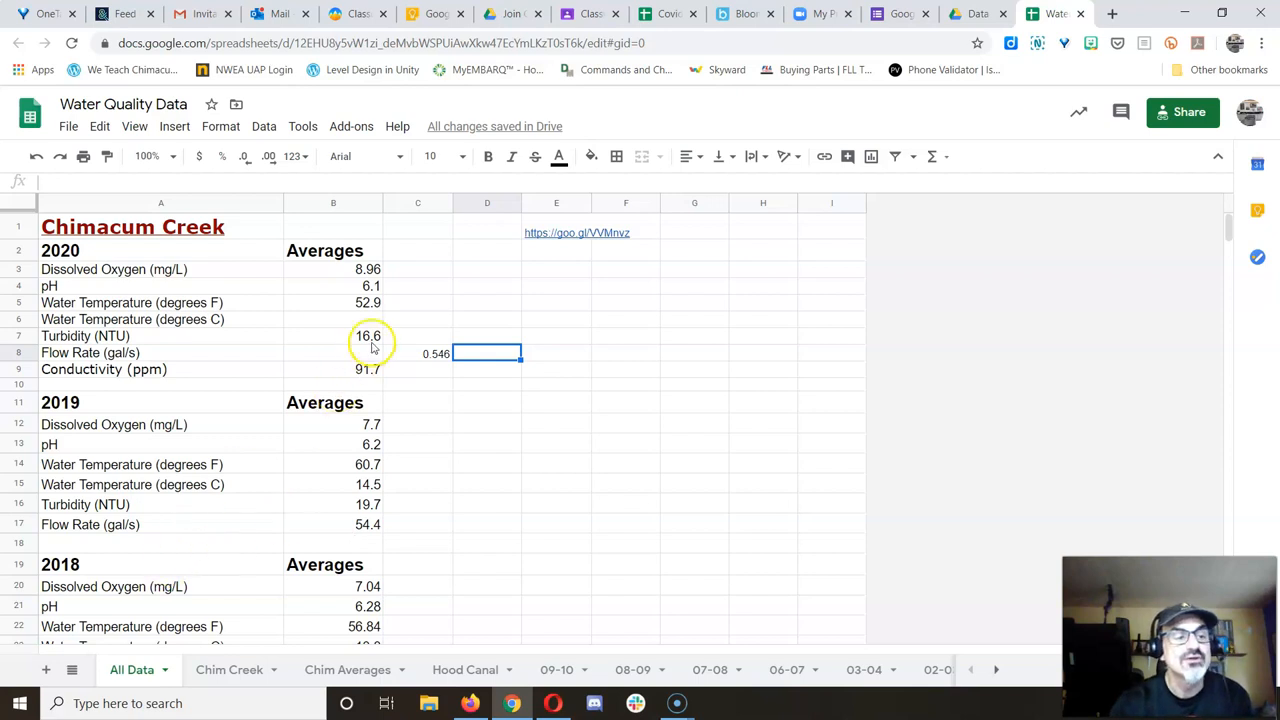
Open the Water Quality Data Template through the goo.gl link in E1
{"action": "left_click", "coordinate": [333, 319]}
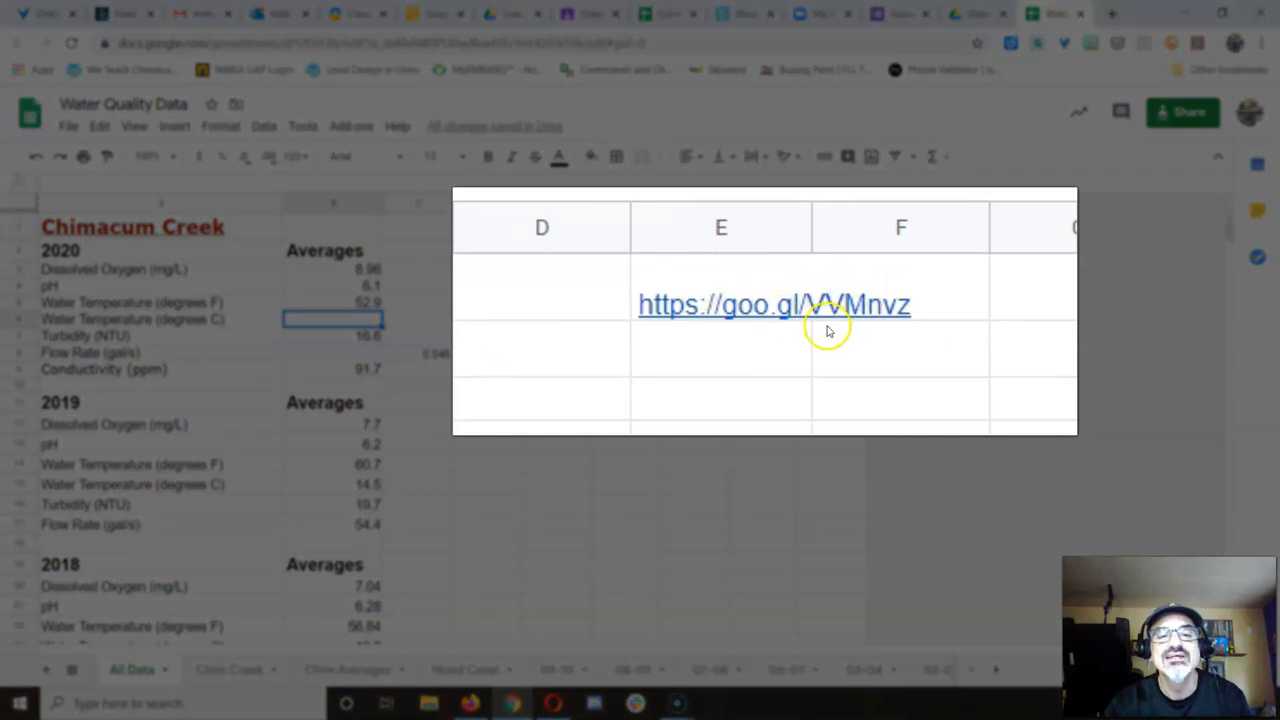
{"action": "mouse_move", "coordinate": [845, 288]}
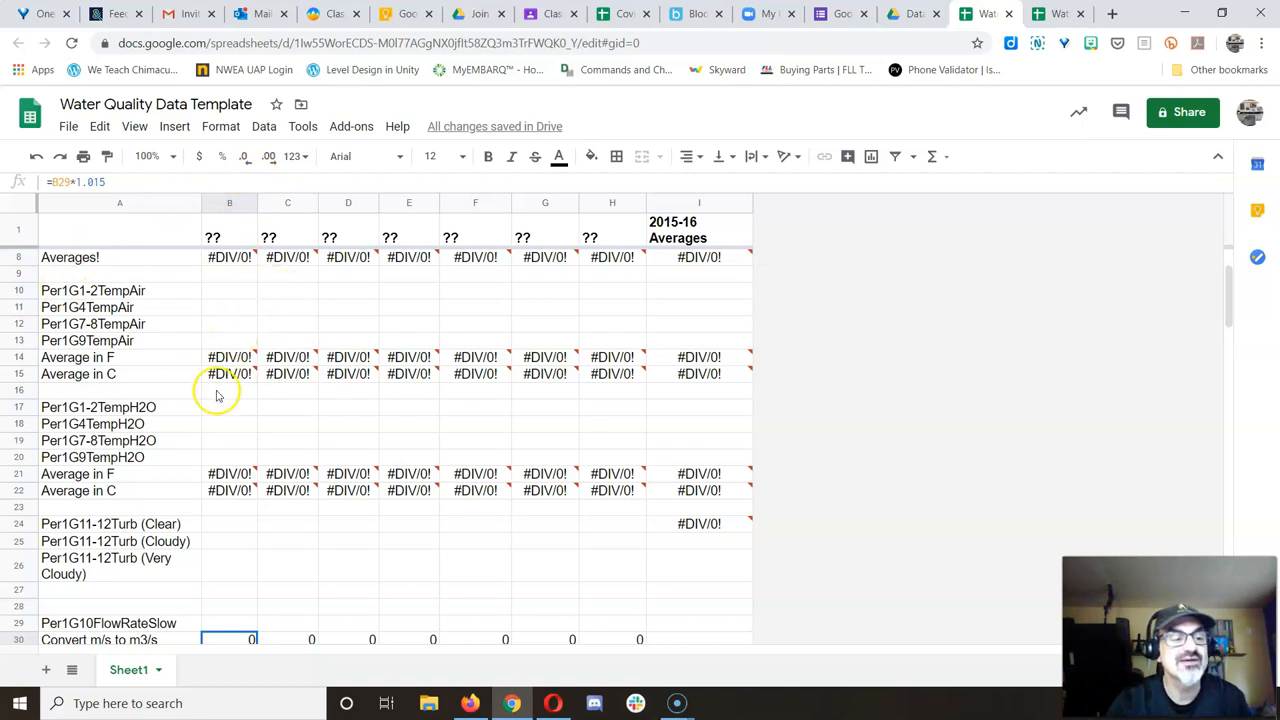
{"action": "mouse_move", "coordinate": [221, 417]}
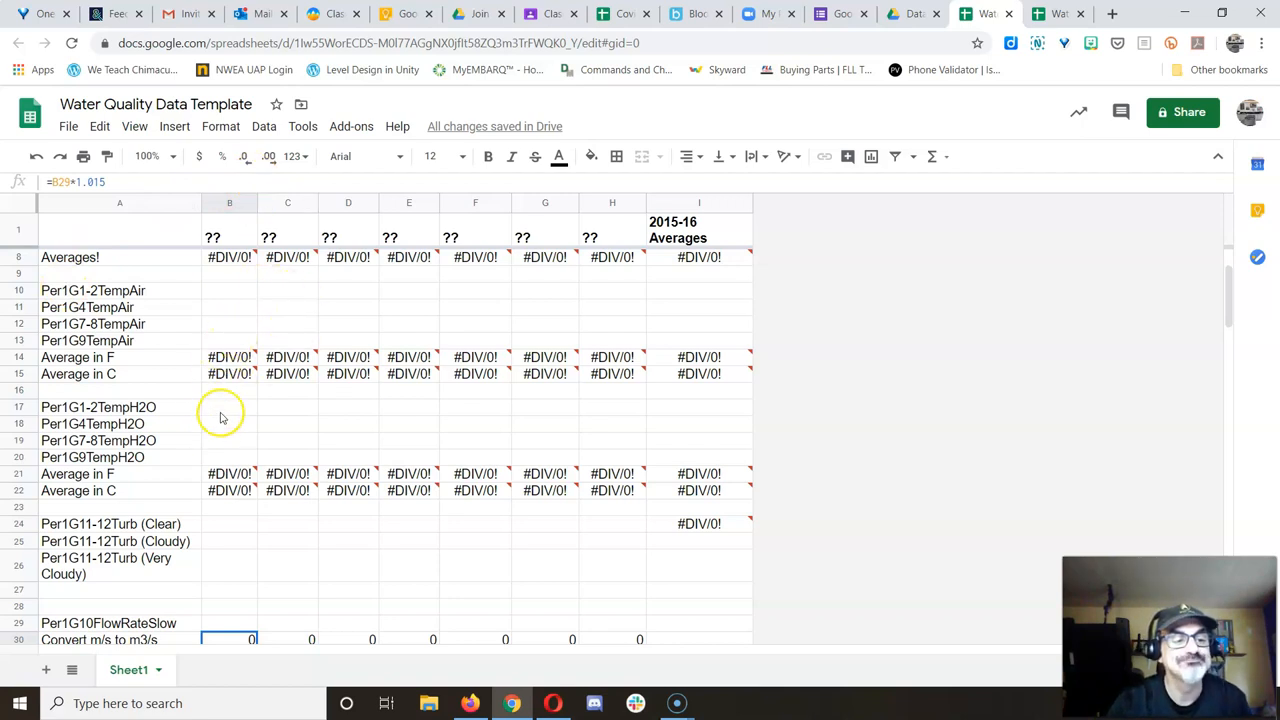
Enter 52.9 in the template's first H2O temperature reading, B17
{"action": "left_click", "coordinate": [229, 407]}
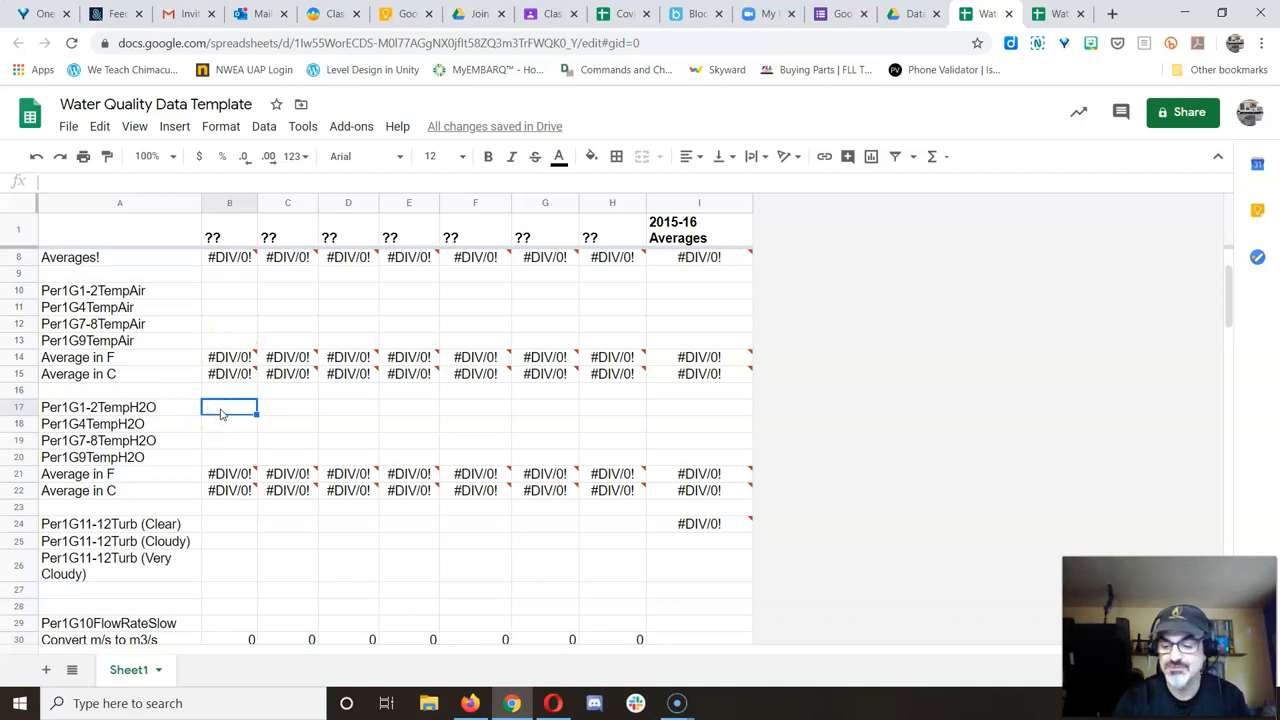
{"action": "type", "text": "52.9"}
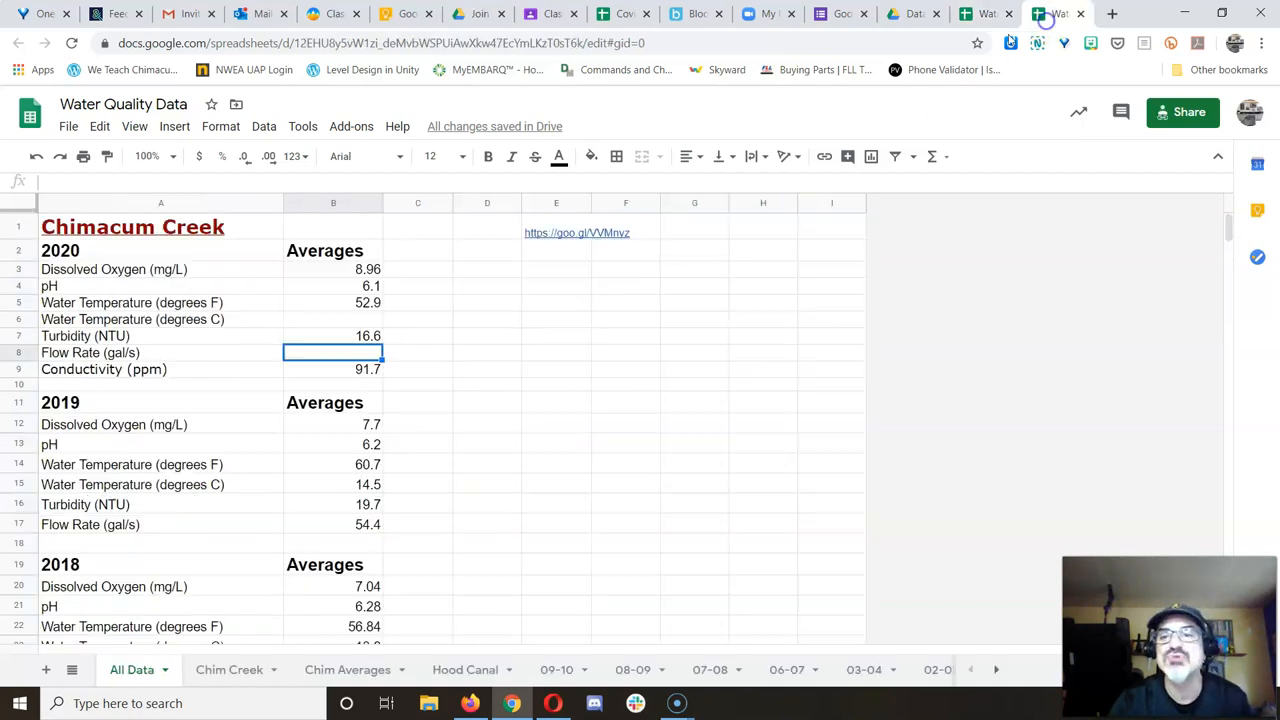
Enter 11.6 in B6 as the 2020 Celsius temperature, then scroll past years
{"action": "type", "text": "11"}
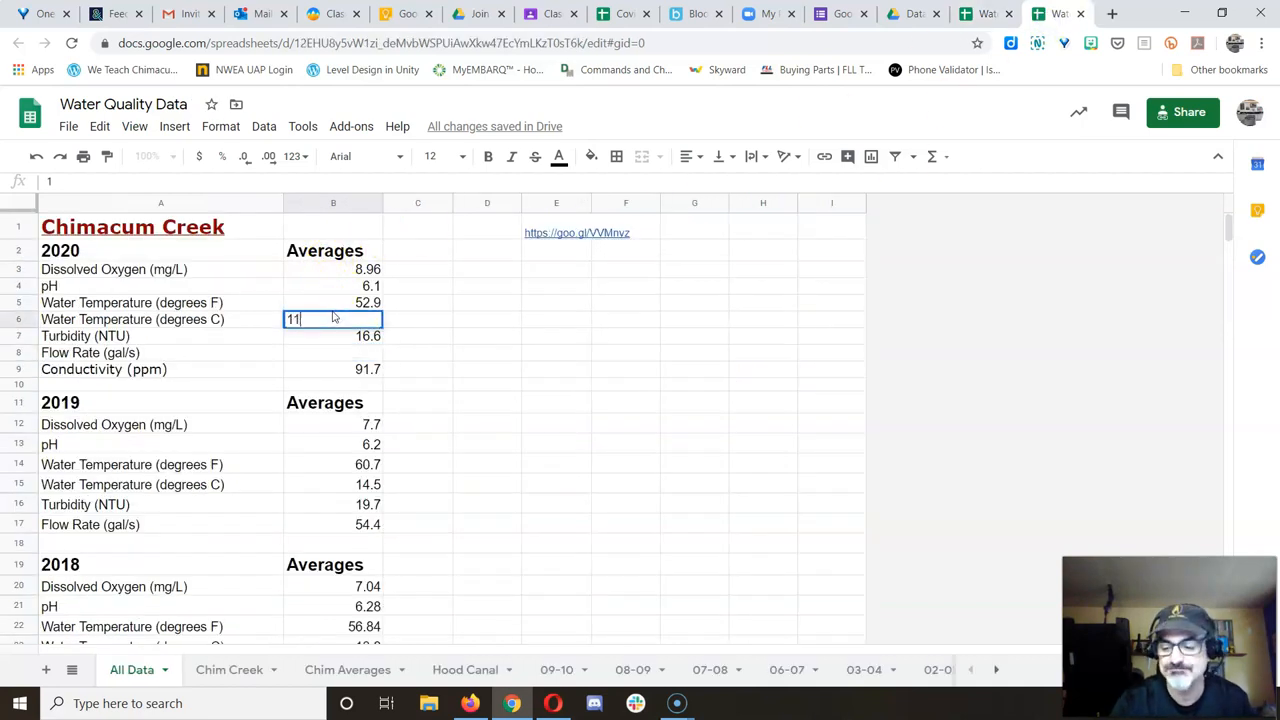
{"action": "key", "text": "enter"}
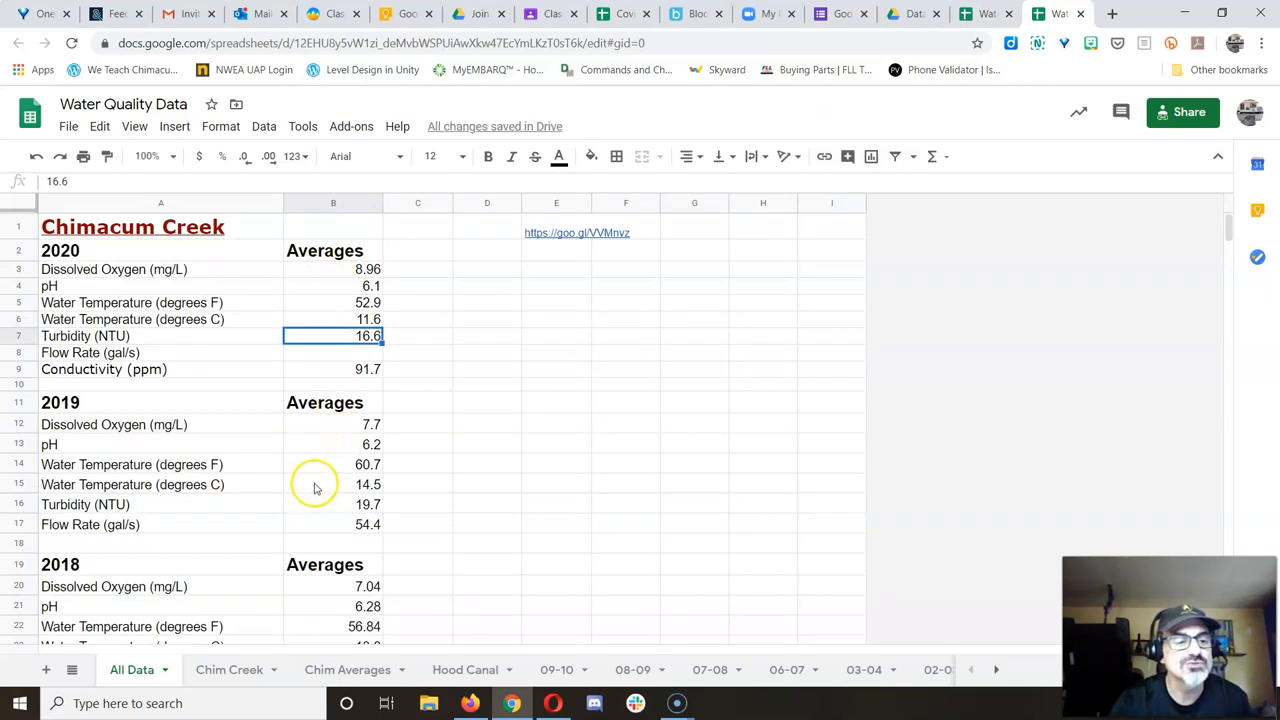
{"action": "scroll", "scroll_direction": "down", "scroll_amount": 3}
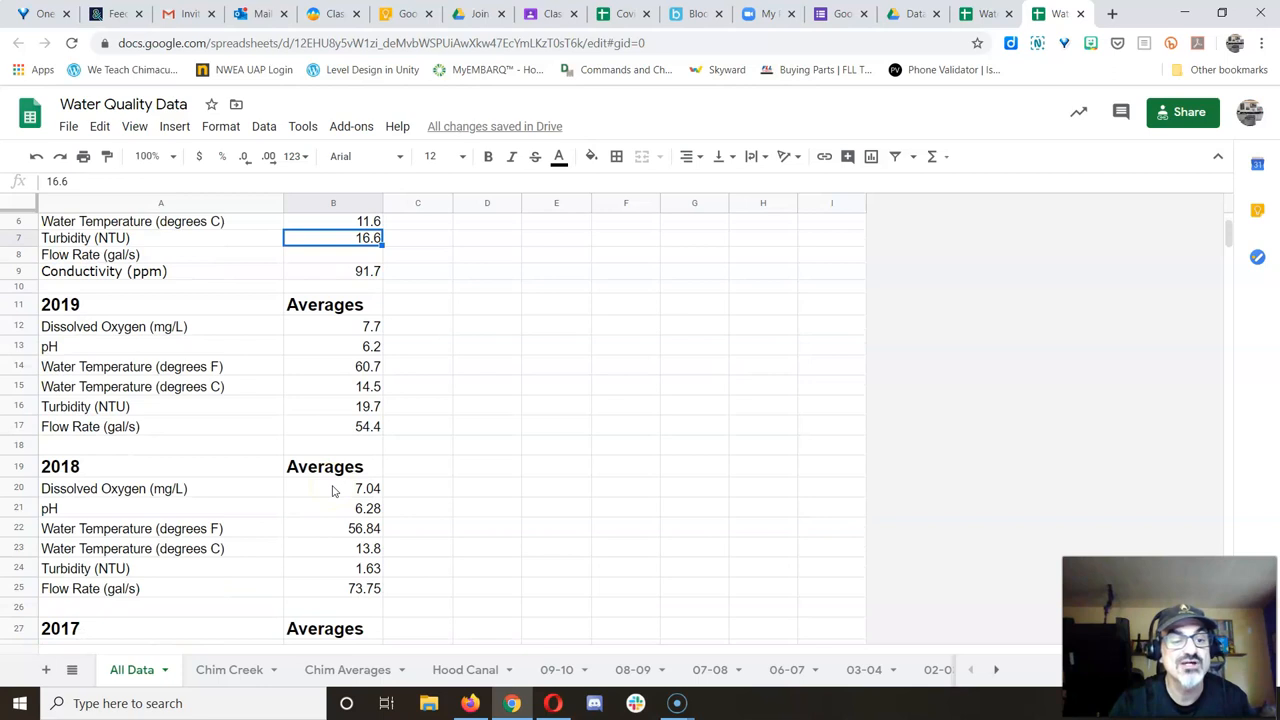
{"action": "scroll", "scroll_direction": "down", "scroll_amount": 3}
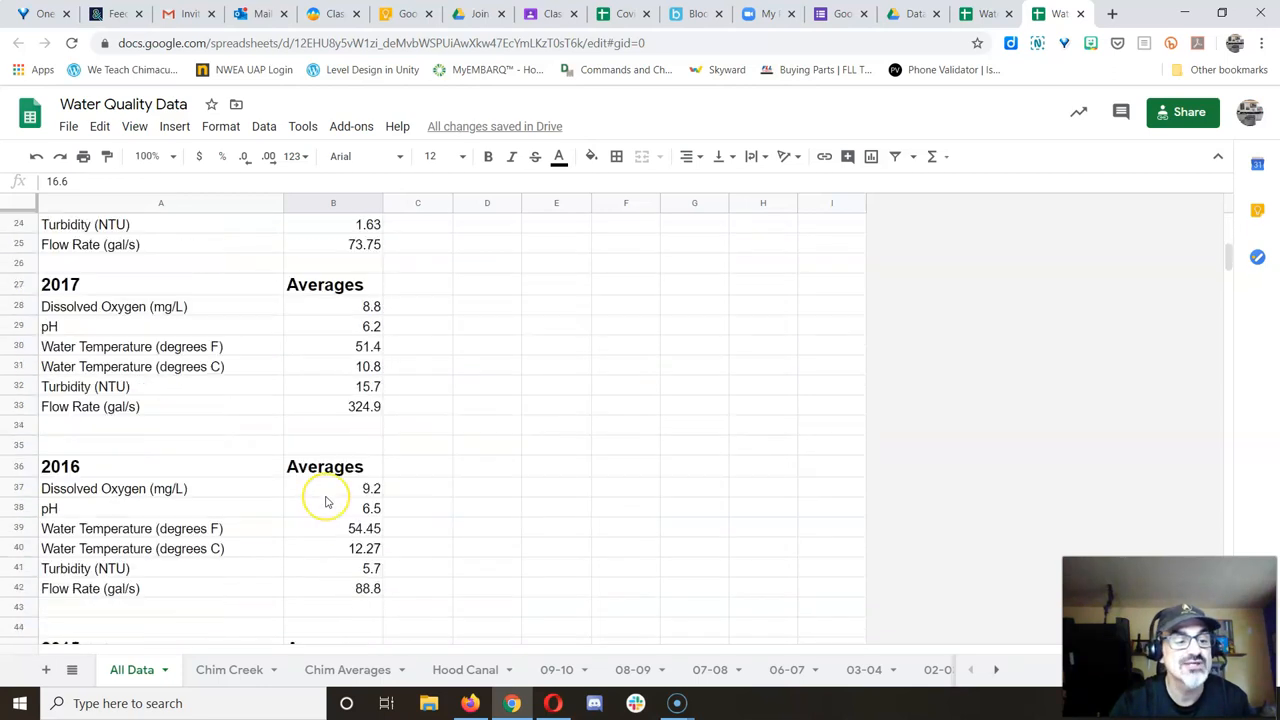
{"action": "scroll", "scroll_direction": "down", "scroll_amount": 3}
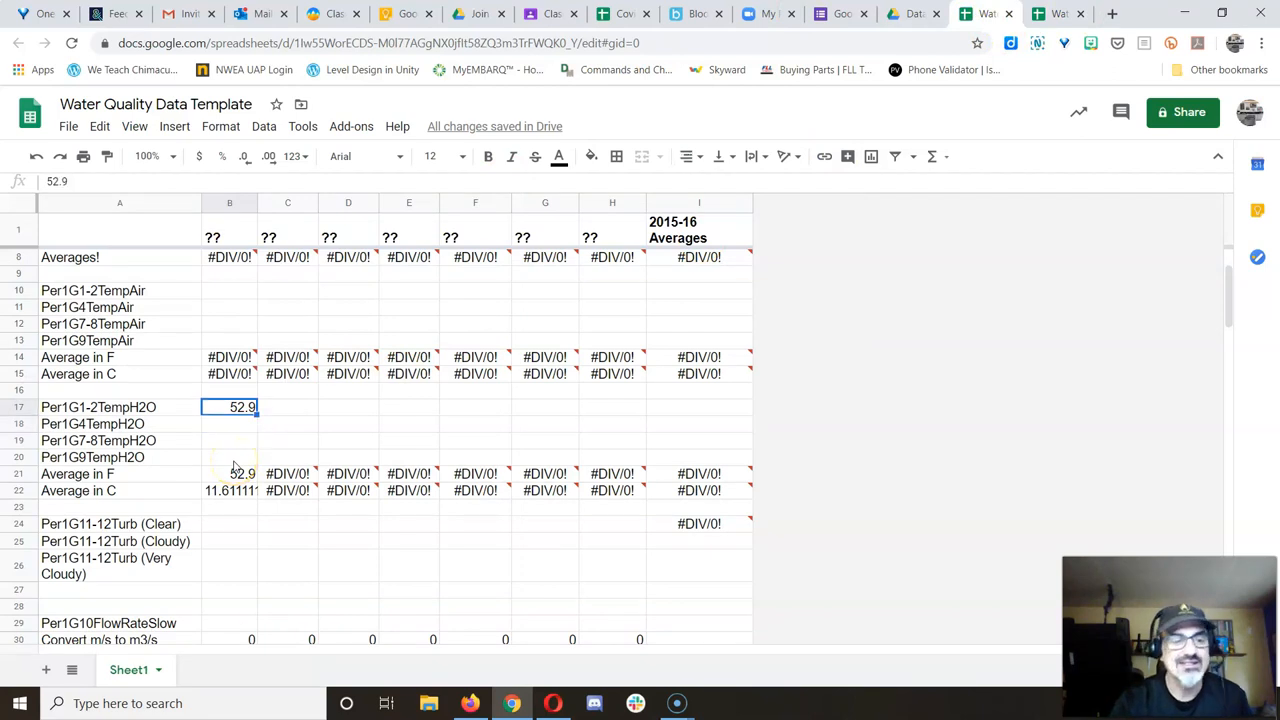
Clear B17, enter 0.546 in B29, and read the ~146.4 gal/s result in B31
{"action": "key", "text": "Delete"}
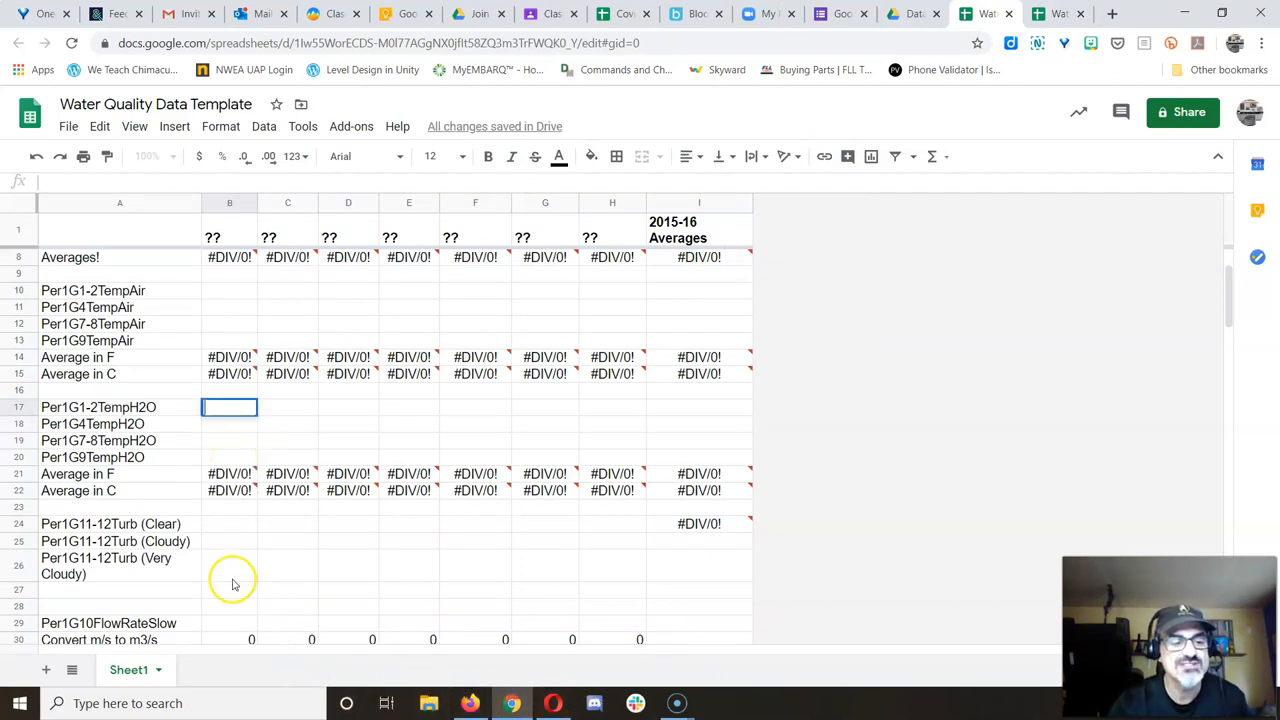
{"action": "scroll", "scroll_direction": "down", "scroll_amount": 3}
{"action": "type", "text": "."}
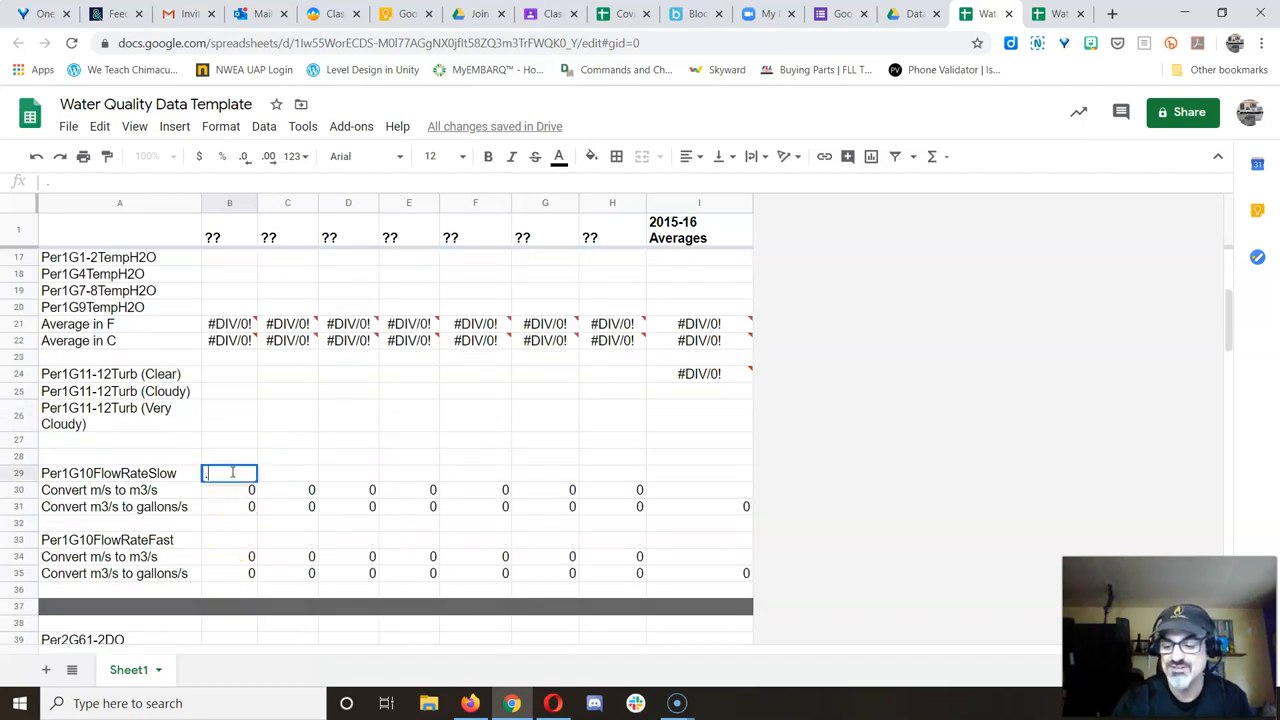
{"action": "type", "text": "0.546"}
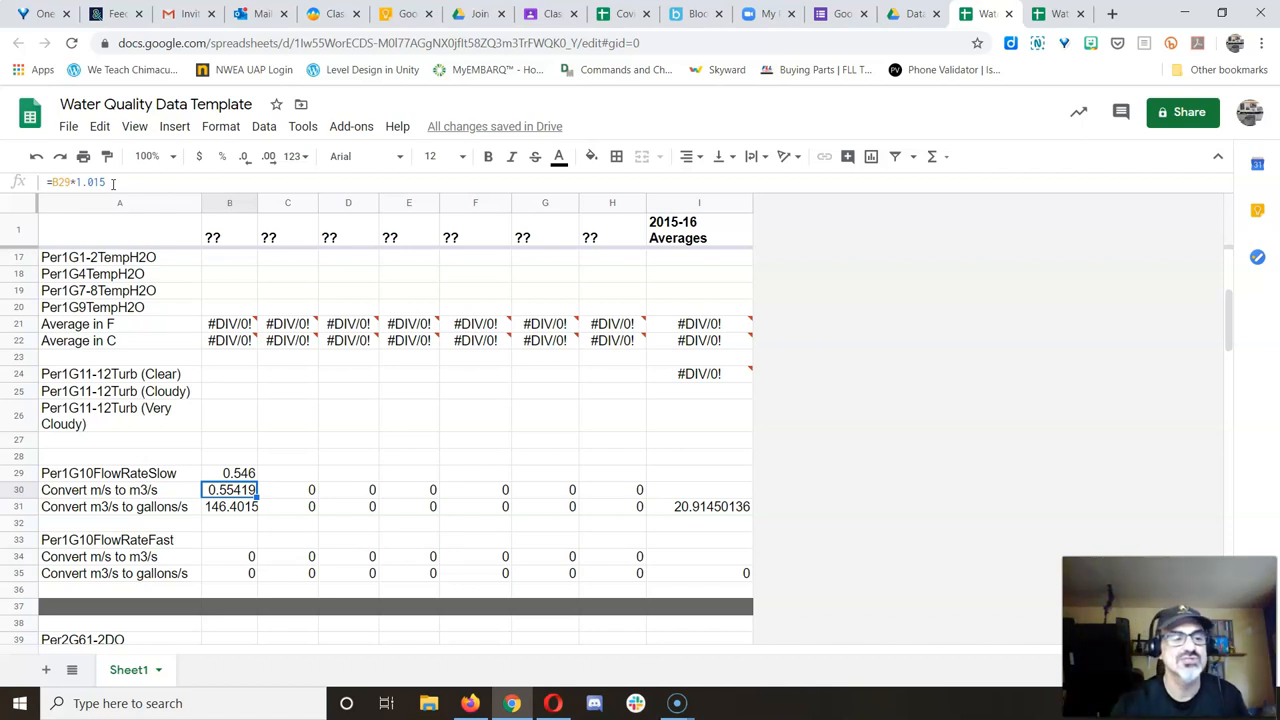
{"action": "mouse_move", "coordinate": [229, 473]}
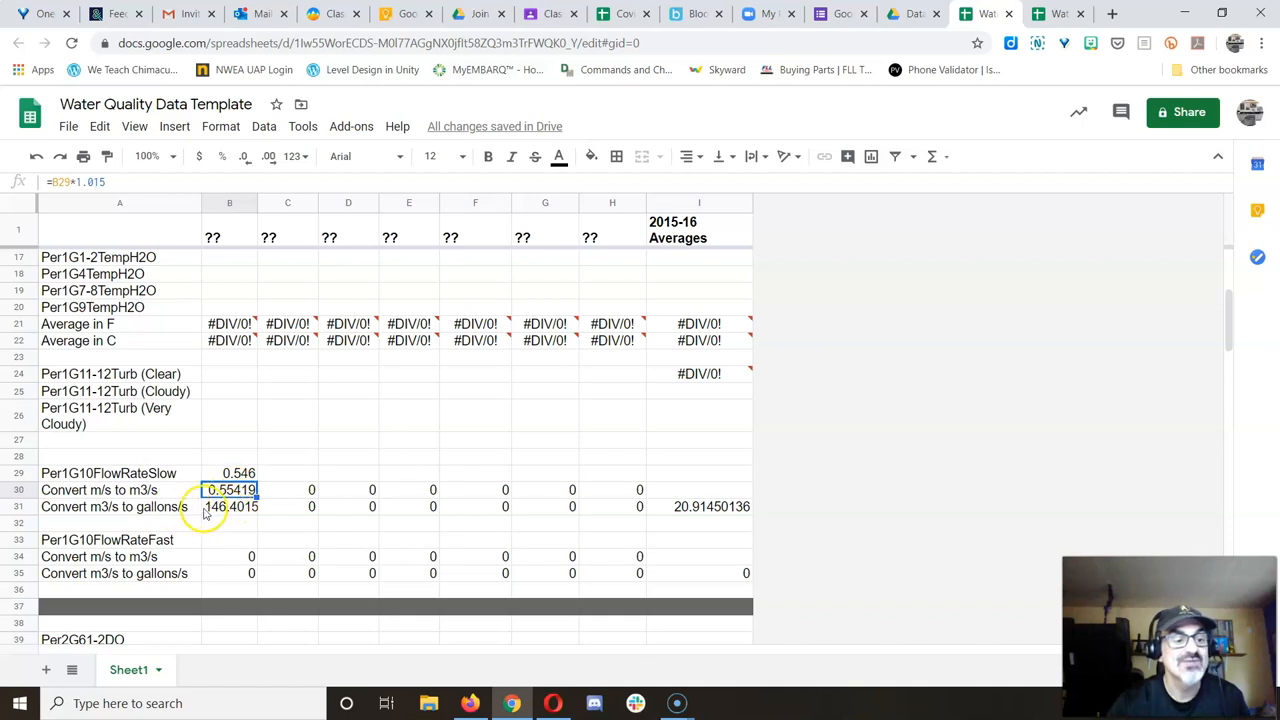
{"action": "left_click", "coordinate": [229, 507]}
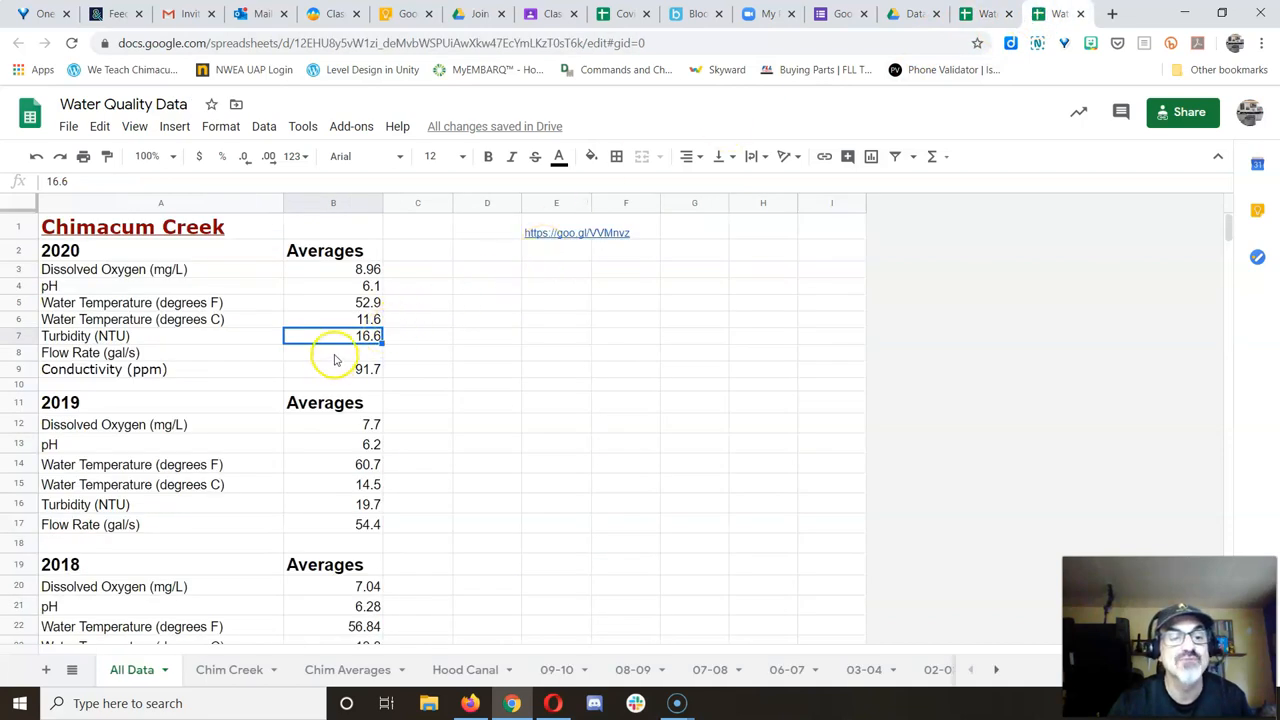
Enter 146.4 in B8 as the 2020 flow rate in gallons per second
{"action": "type", "text": "146."}
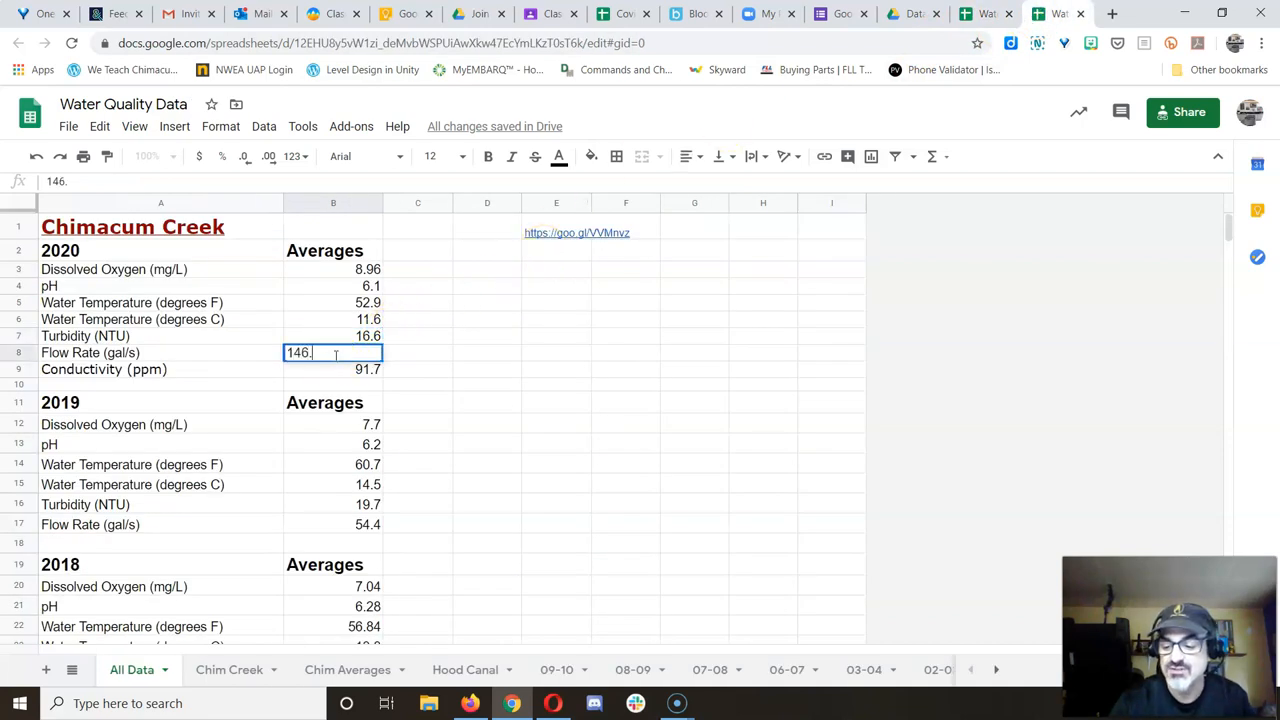
{"action": "key", "text": "enter"}
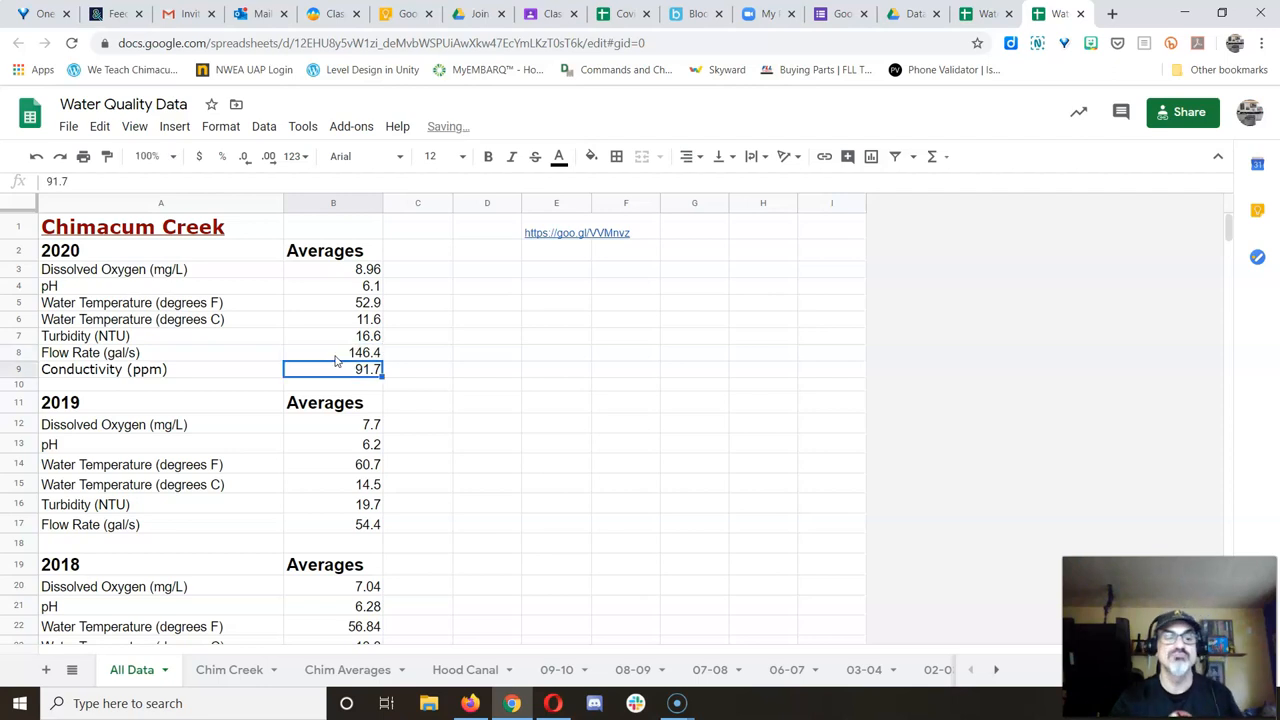
{"action": "scroll", "scroll_direction": "down", "scroll_amount": 3}
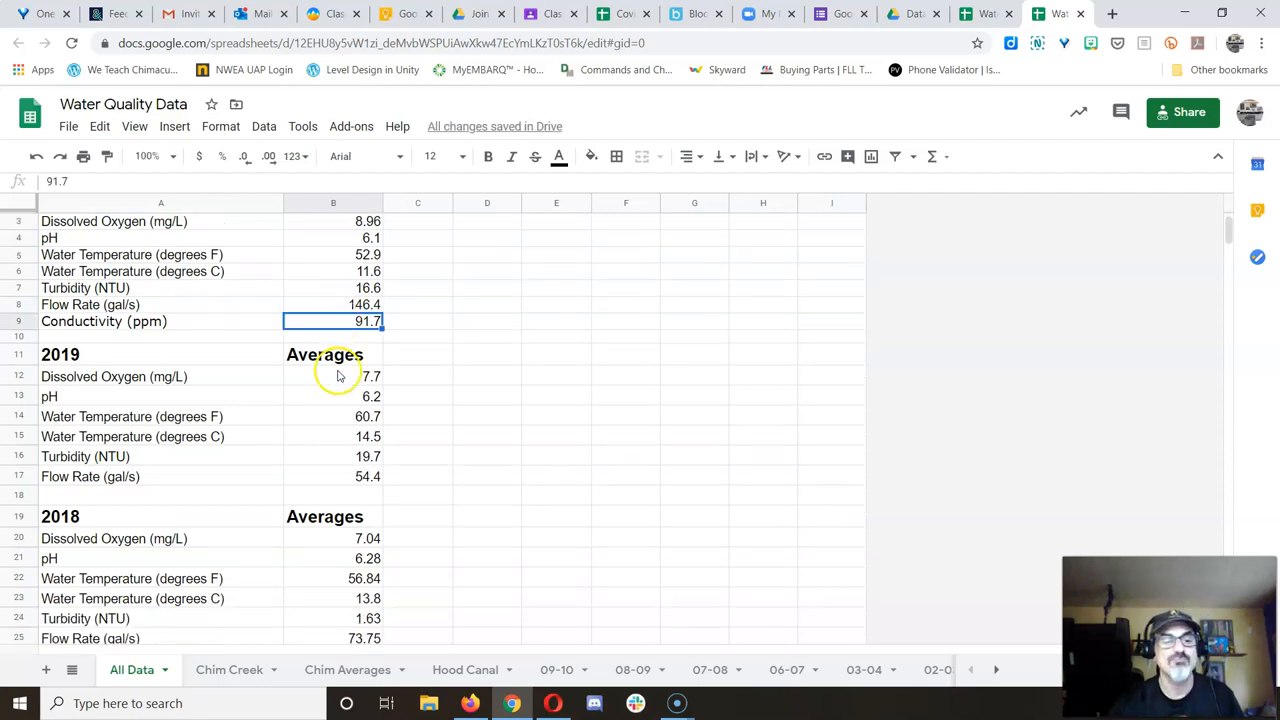
{"action": "scroll", "scroll_direction": "down", "scroll_amount": 3}
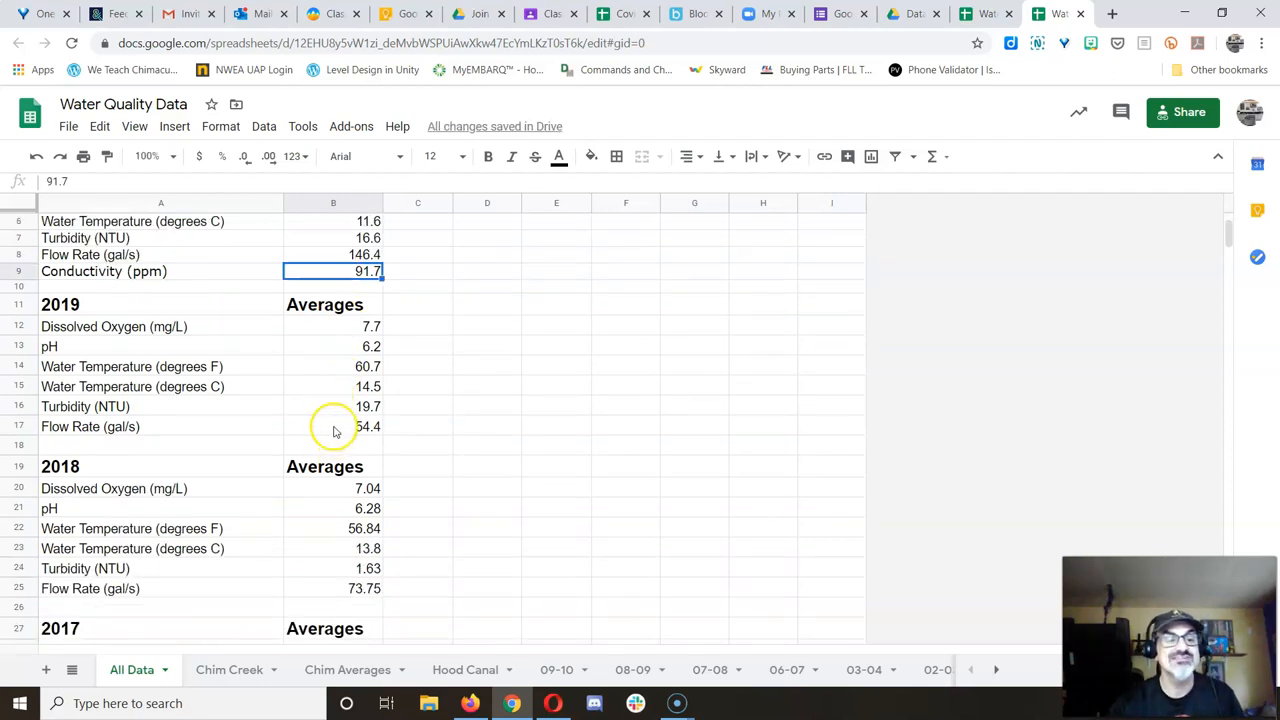
Compare the 2019 and 2017 flow rates against the new 2020 value
{"action": "left_click", "coordinate": [333, 426]}
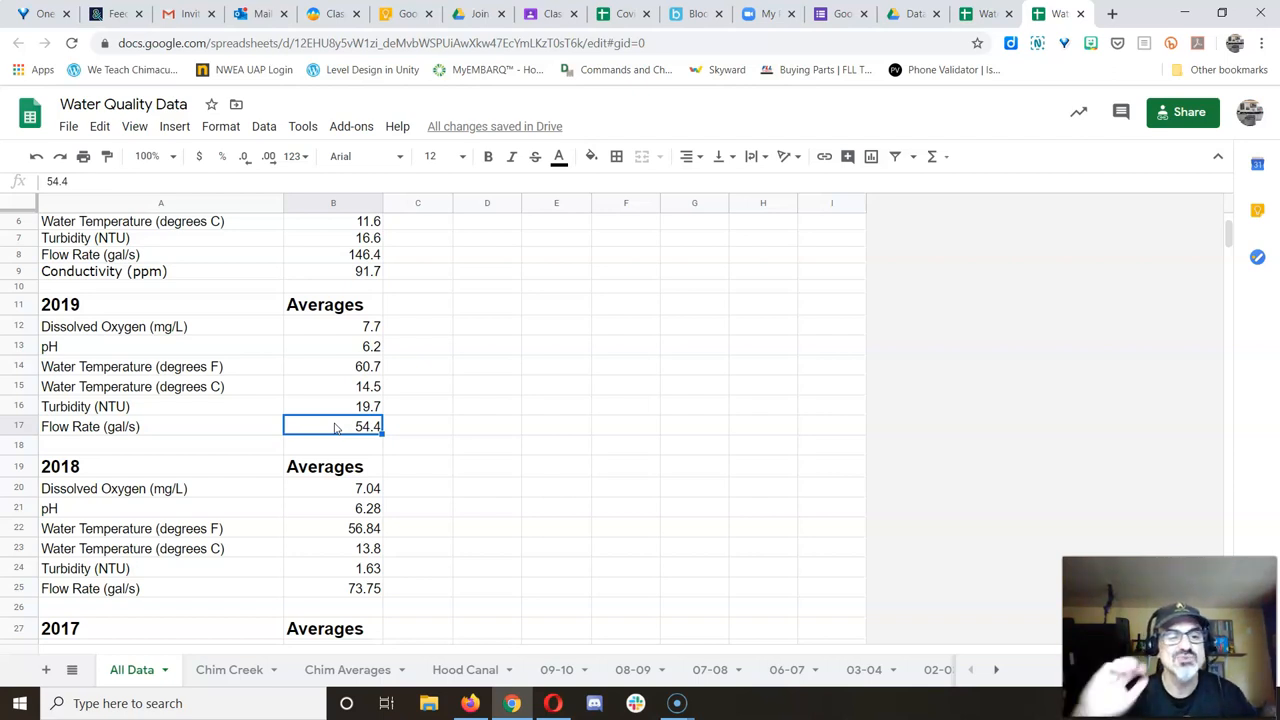
{"action": "mouse_move", "coordinate": [349, 578]}
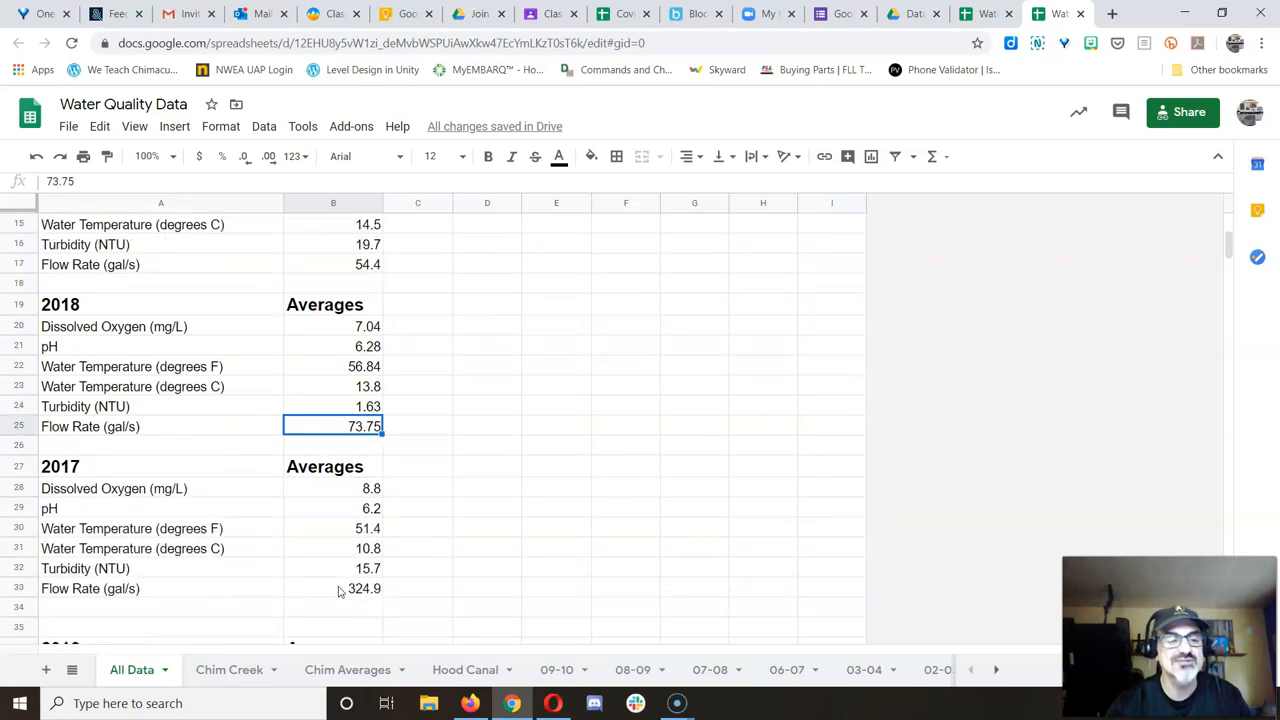
{"action": "left_click", "coordinate": [333, 588]}
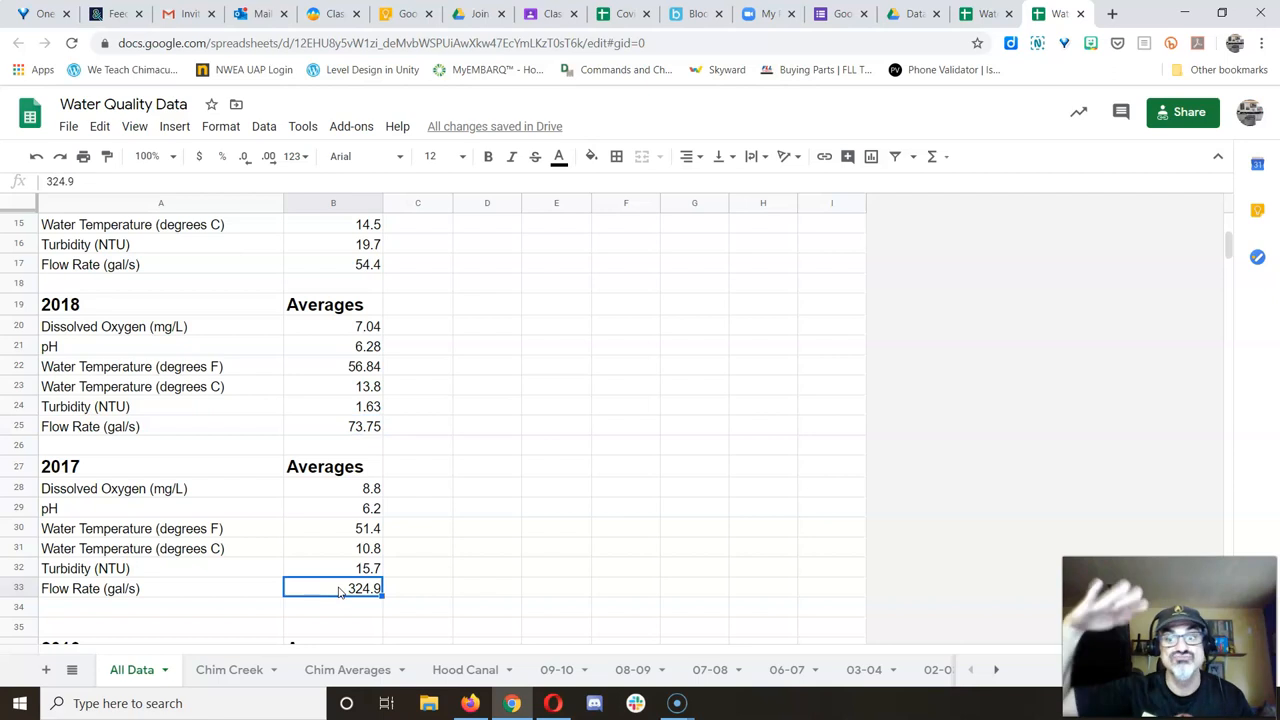
{"action": "scroll", "scroll_direction": "up", "scroll_amount": 3}
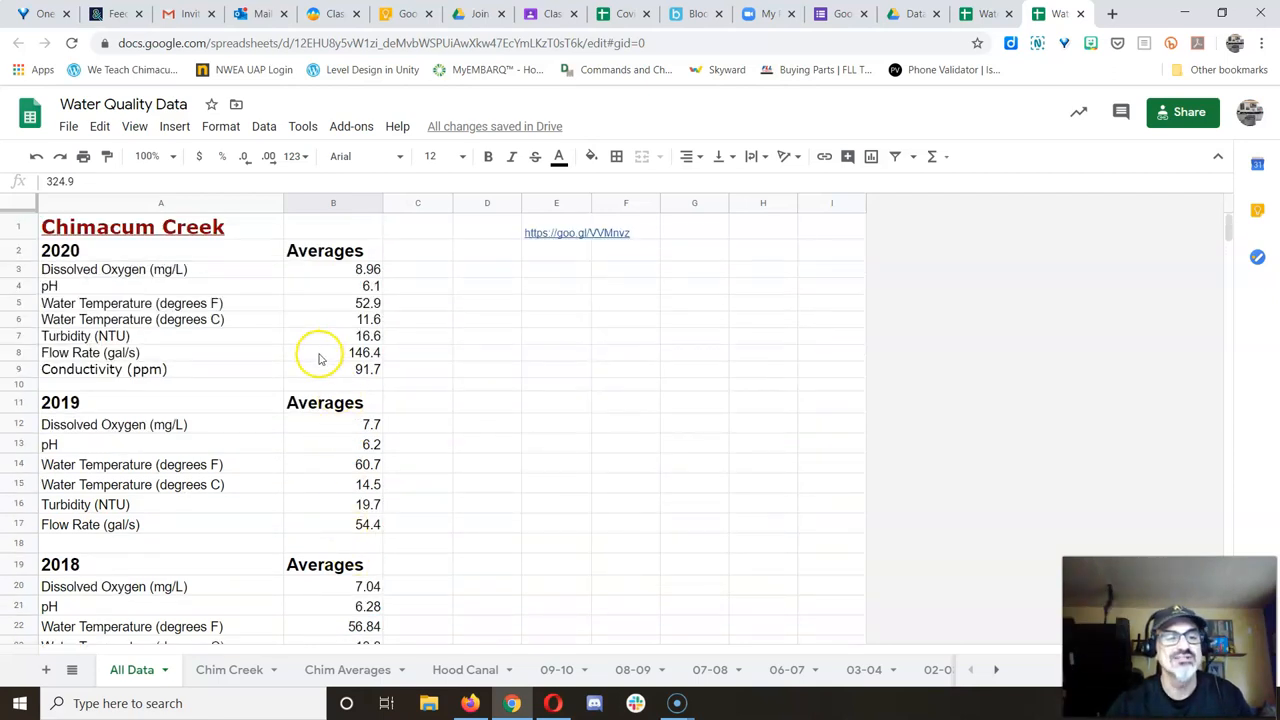
{"action": "left_click", "coordinate": [333, 352]}
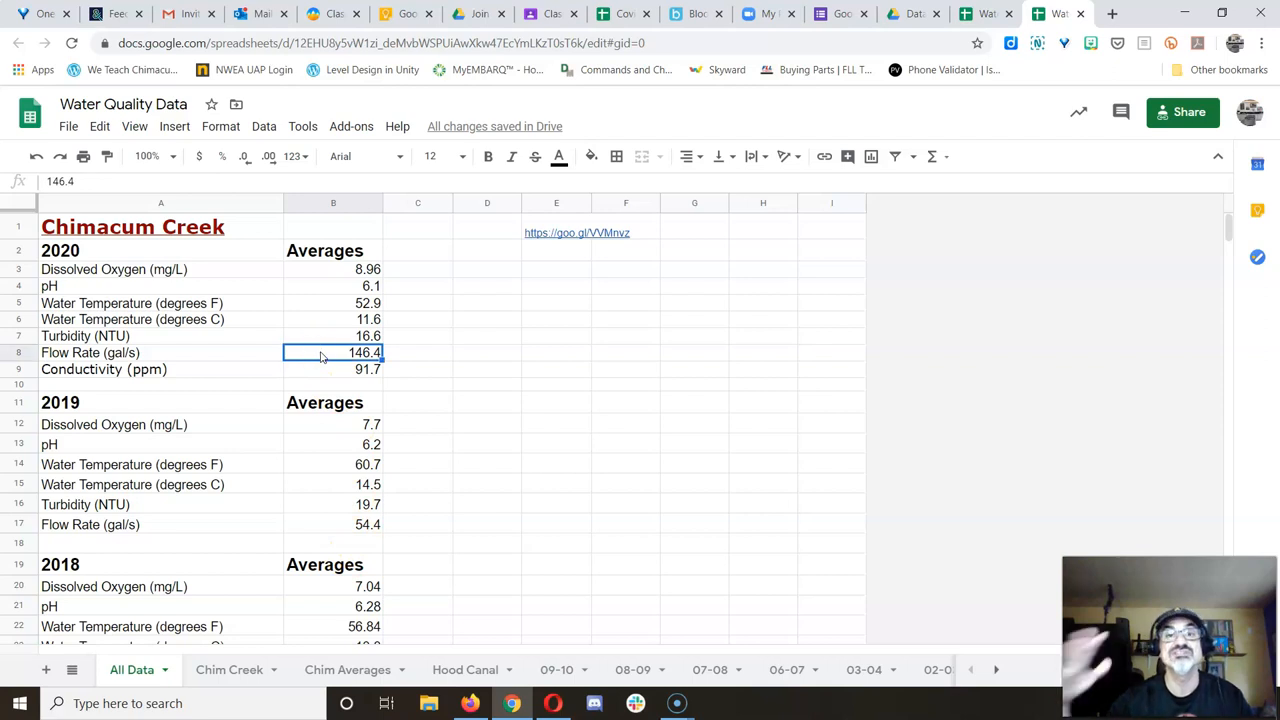